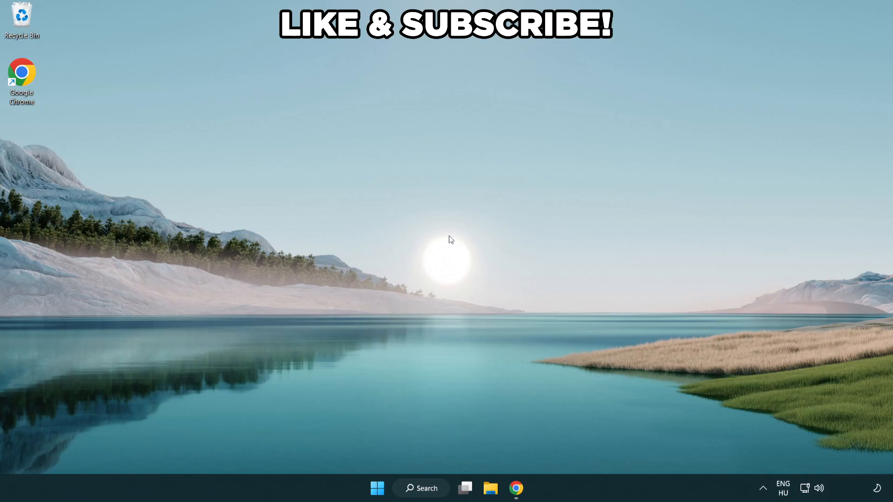
mouse_move(421, 489)
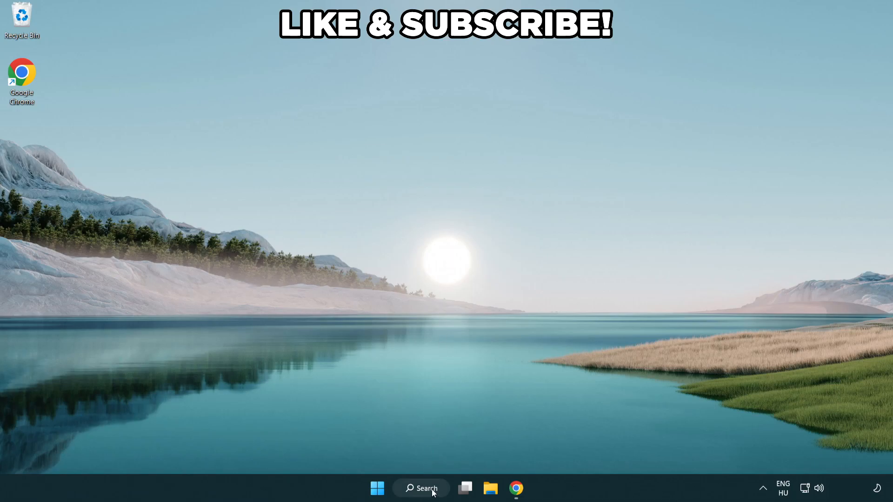
- Search 'edit power plan' and open the Edit power plan Control Panel page
left_click(420, 489)
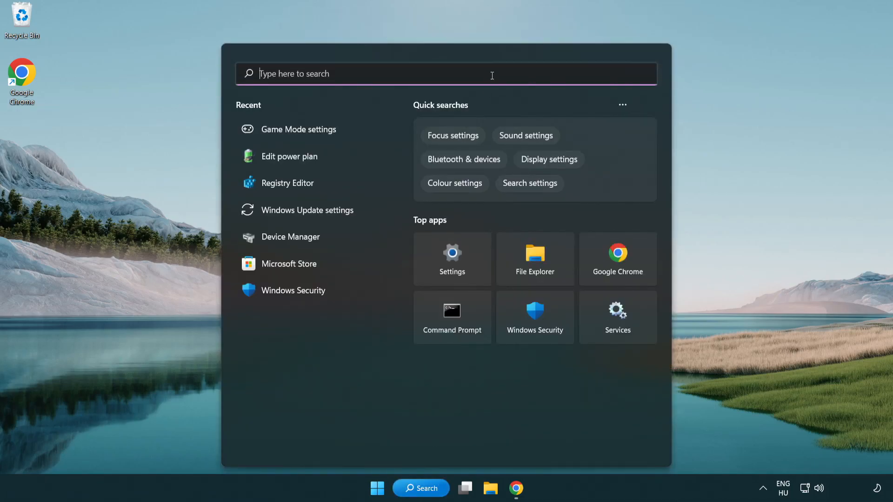
type("edit power")
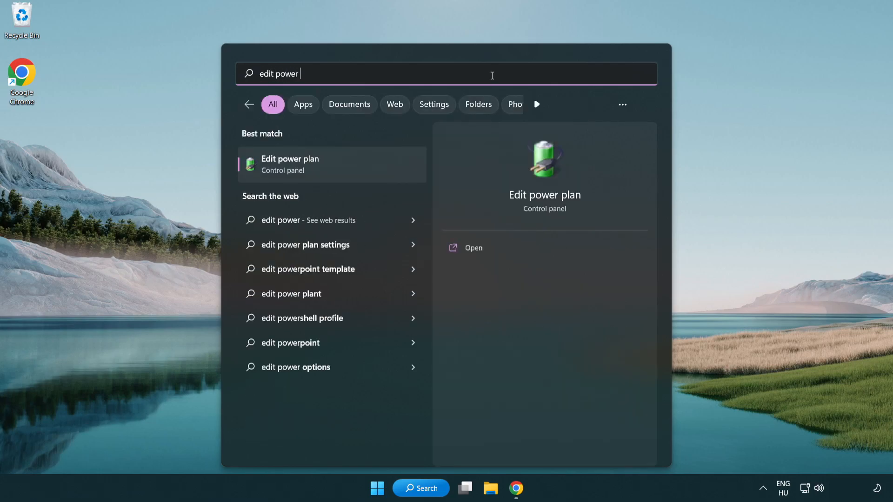
type("plan")
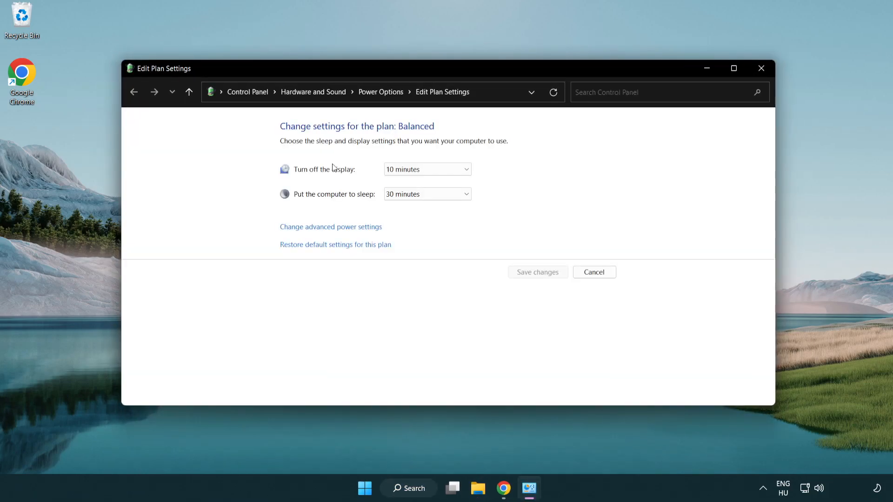
mouse_move(381, 92)
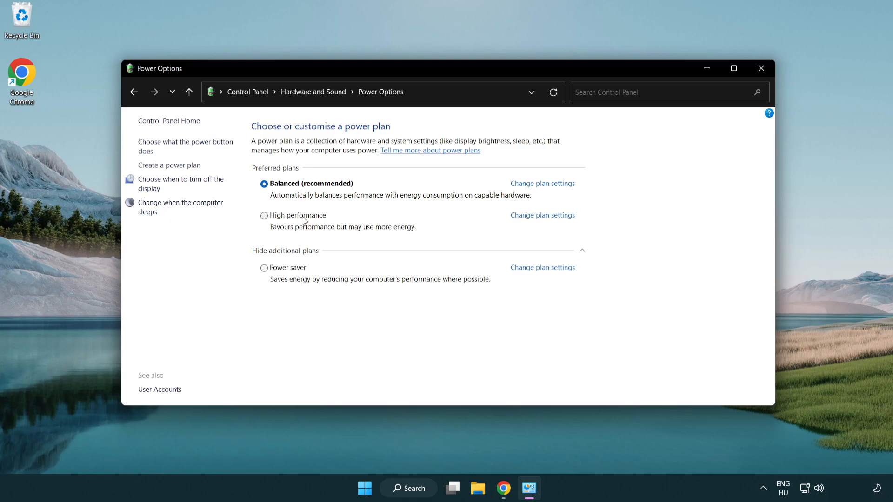
mouse_move(277, 219)
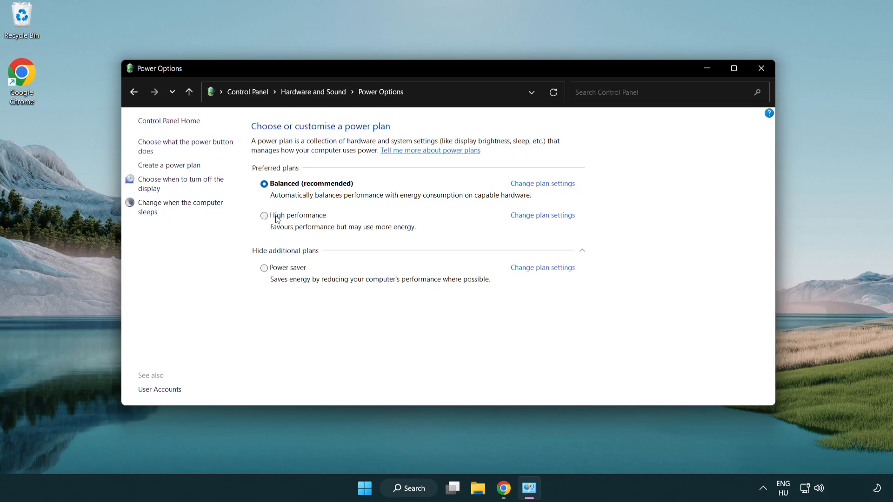
- Select the High performance plan in Power Options and close the window
left_click(264, 215)
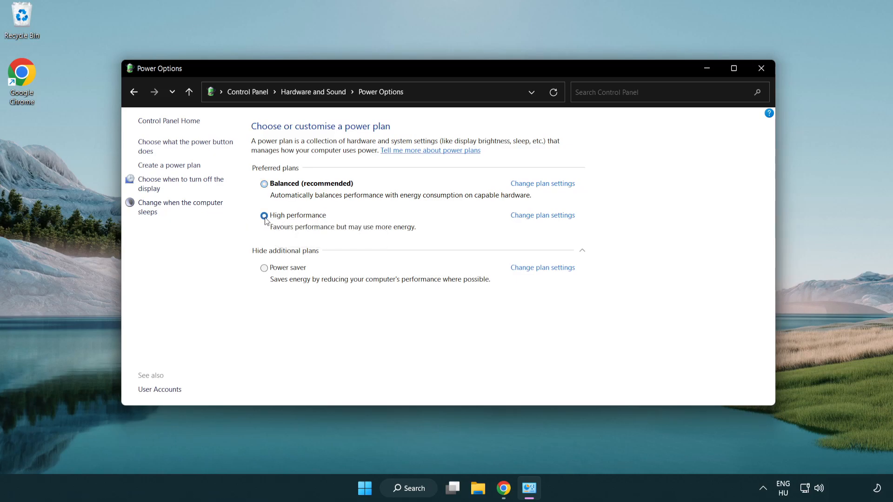
left_click(264, 215)
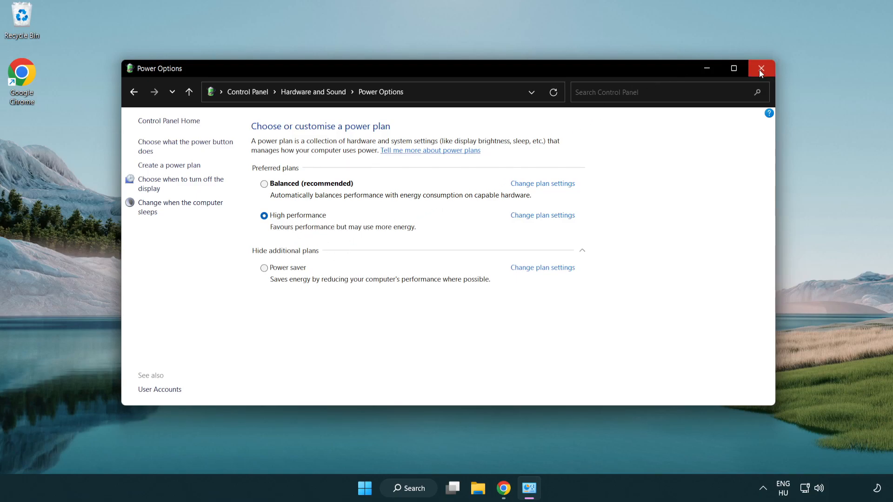
left_click(761, 68)
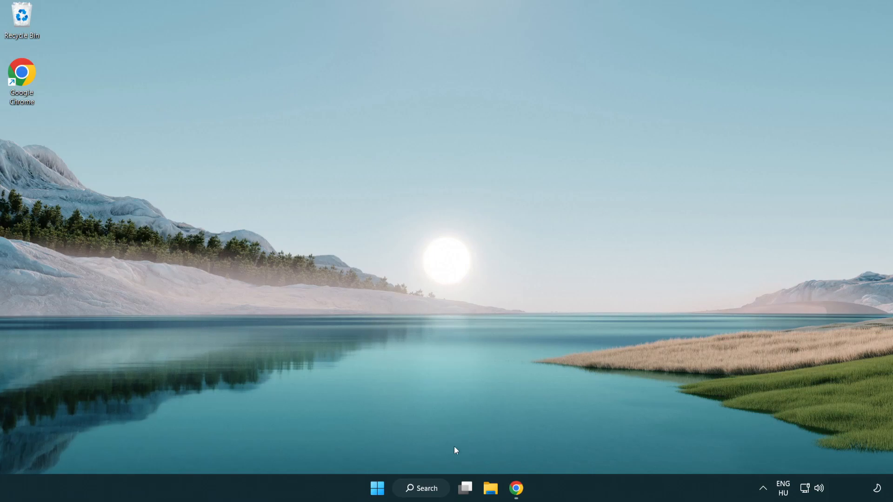
- Search 'device manager' and open Device Manager
left_click(420, 488)
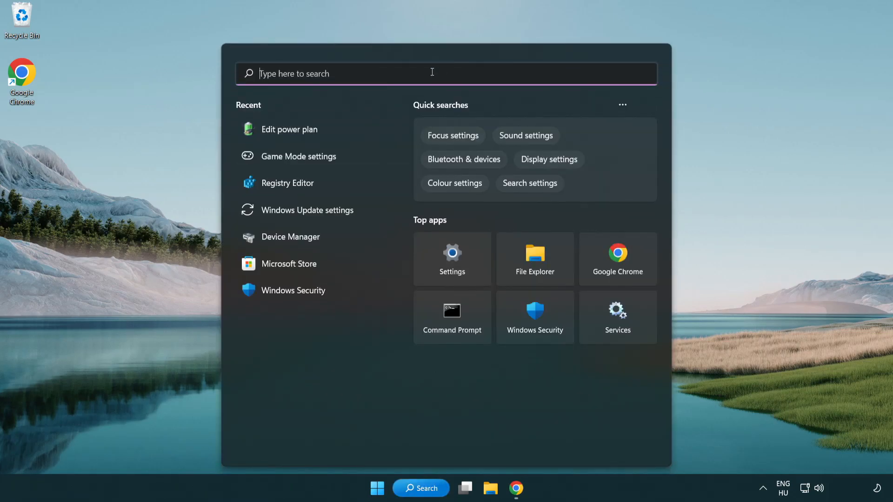
type("device manager")
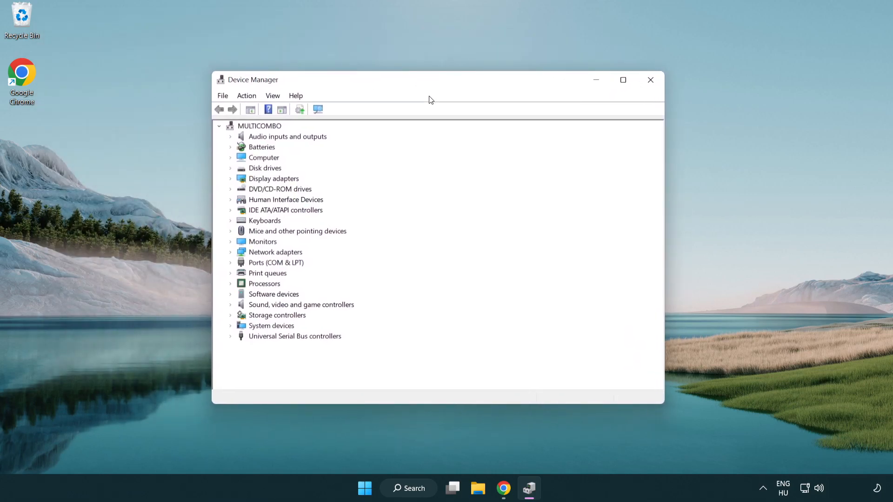
- Expand Display adapters and choose Update driver for the VMware SVGA 3D adapter
left_click(273, 178)
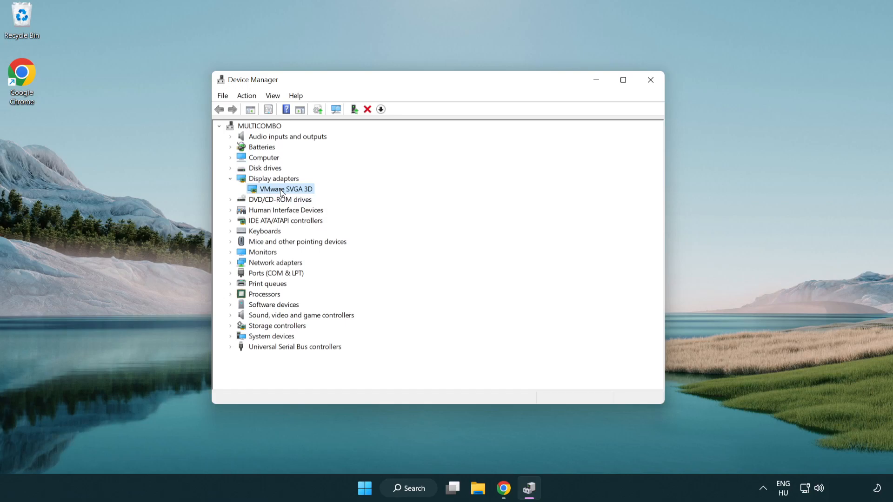
right_click(283, 189)
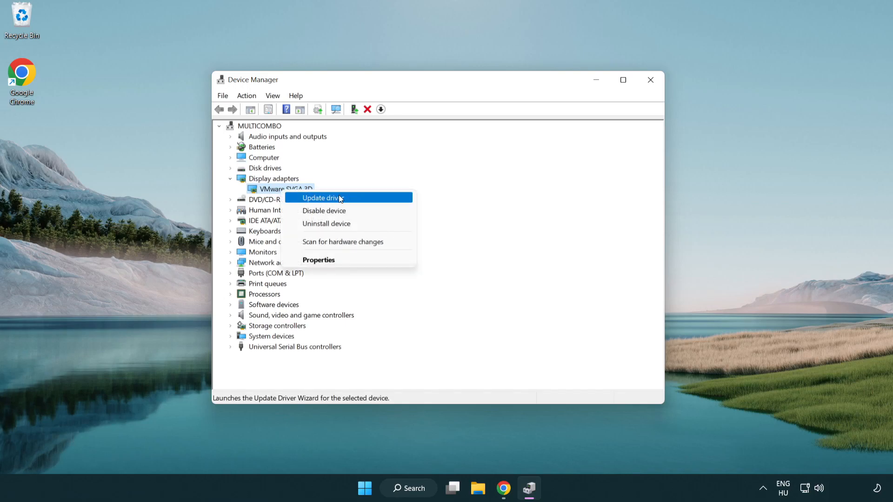
left_click(322, 197)
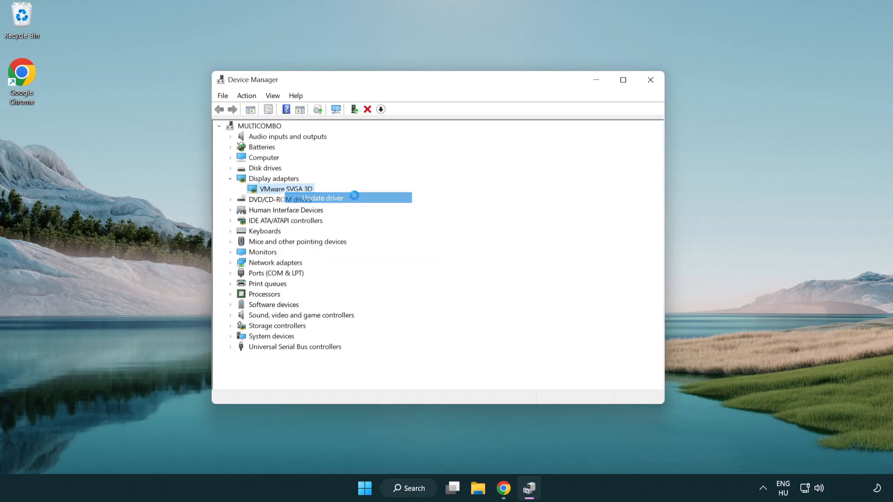
- Search automatically for drivers, dismiss the best-driver-installed result and close Device Manager
left_click(321, 198)
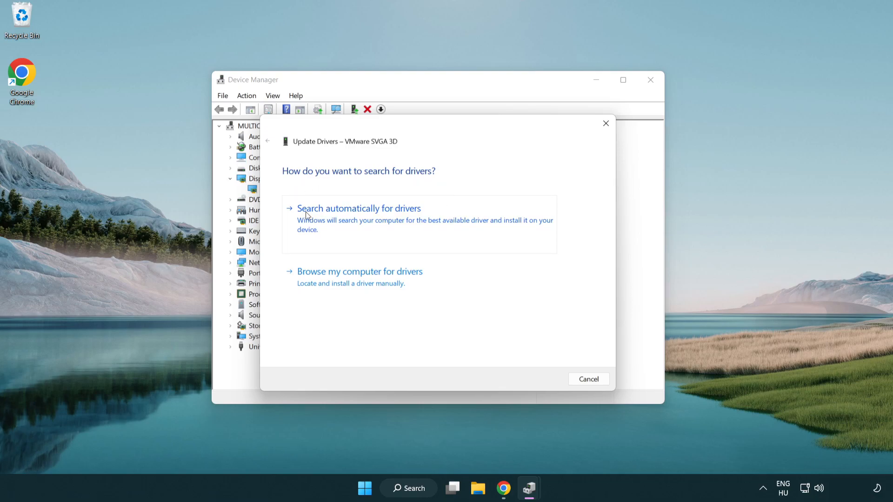
mouse_move(367, 219)
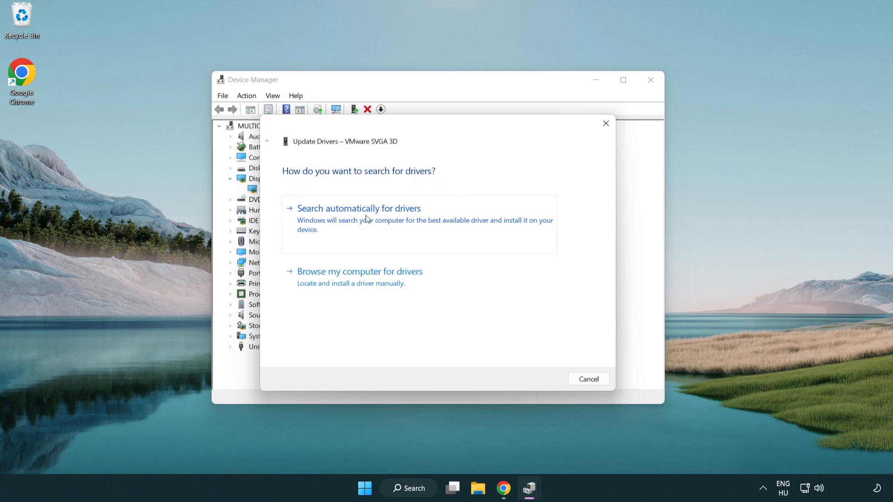
left_click(358, 208)
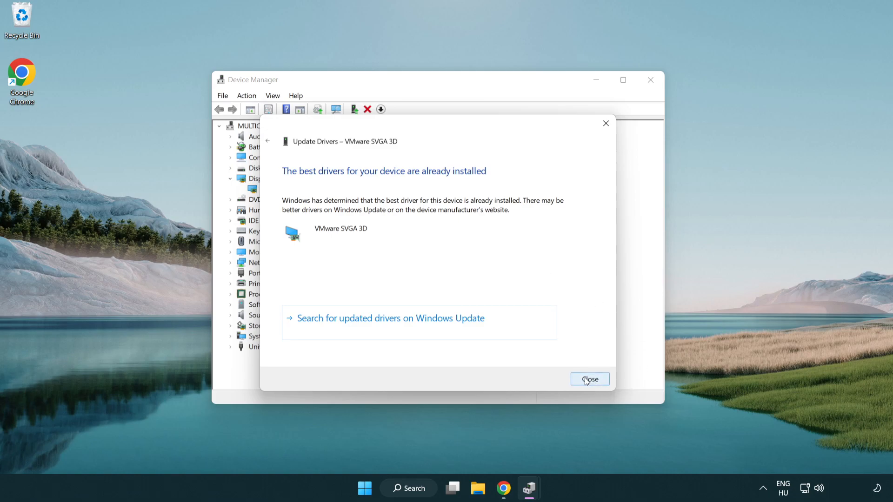
left_click(590, 379)
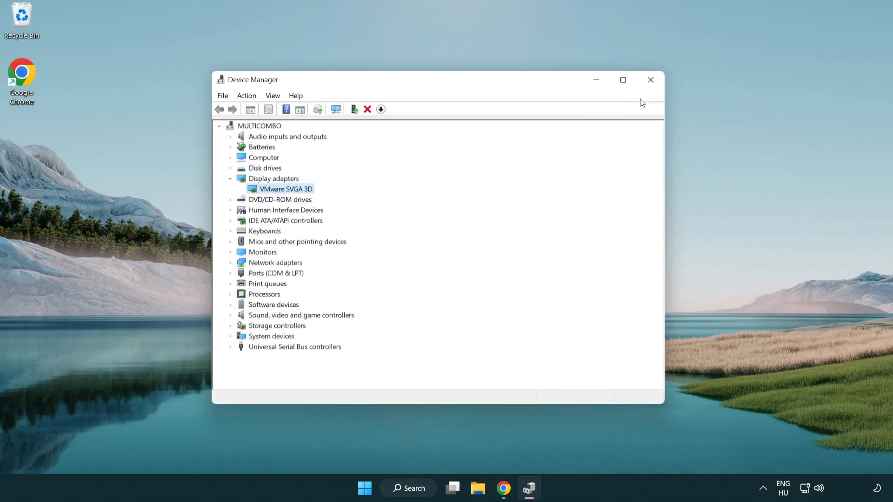
mouse_move(651, 80)
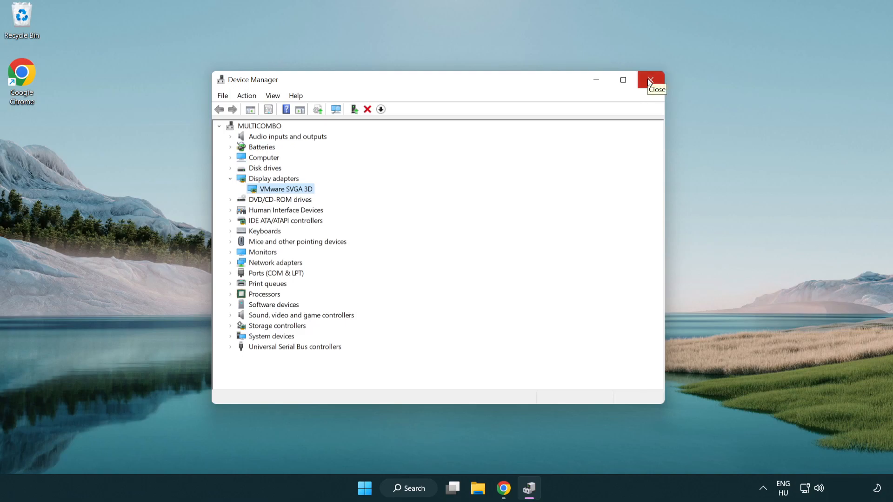
left_click(651, 80)
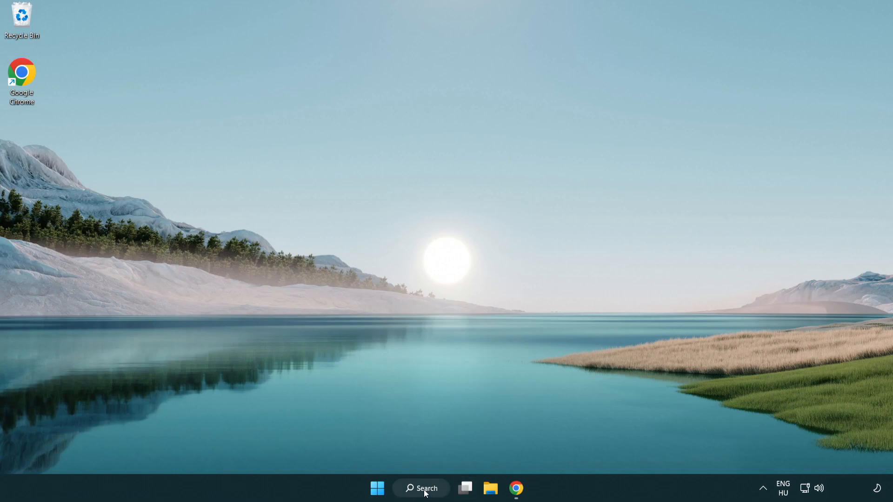
- Search 'game Mode settings' to bring up the Game Mode settings result
left_click(421, 488)
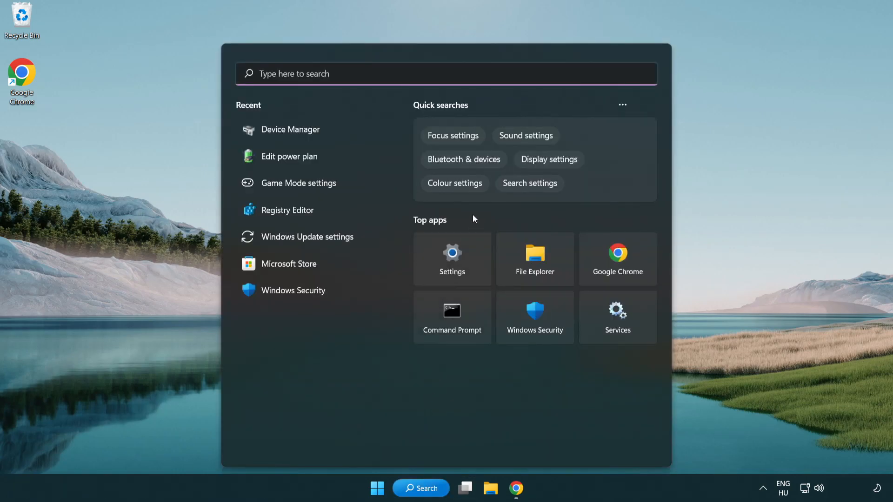
type("game Mode settings")
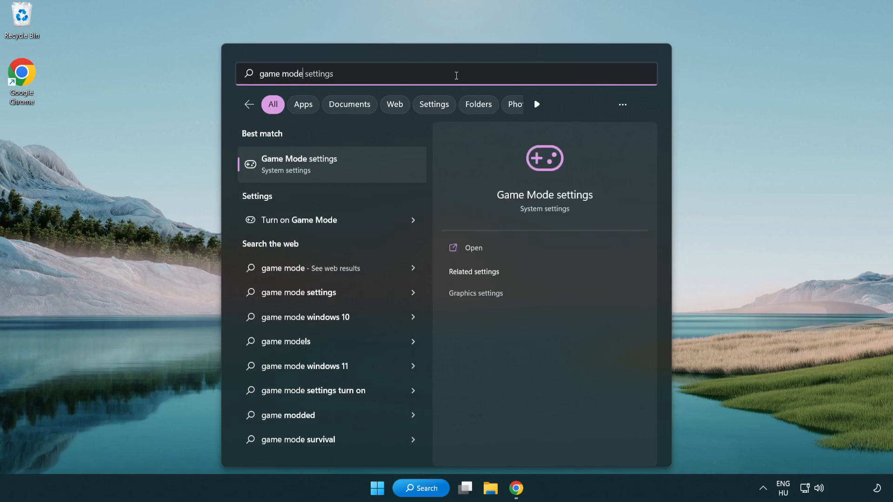
mouse_move(340, 176)
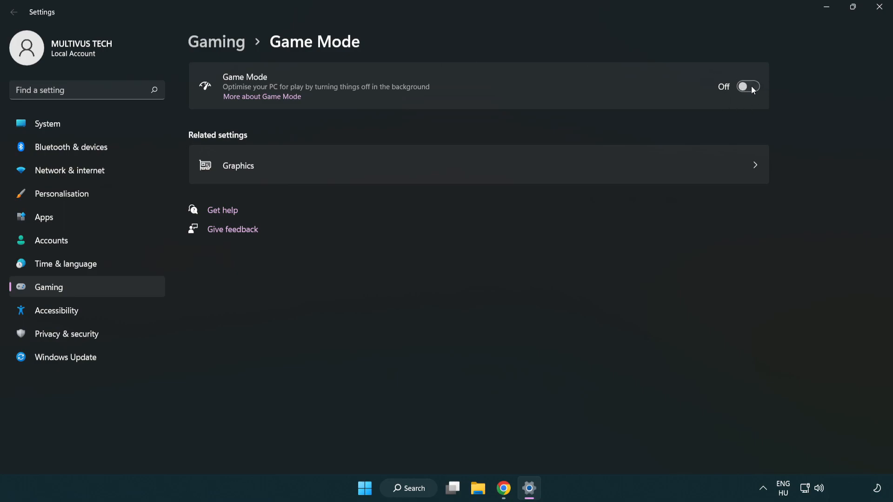
- Turn Game Mode on, turn off the controller button opening Xbox Game Bar, and close Settings
left_click(748, 87)
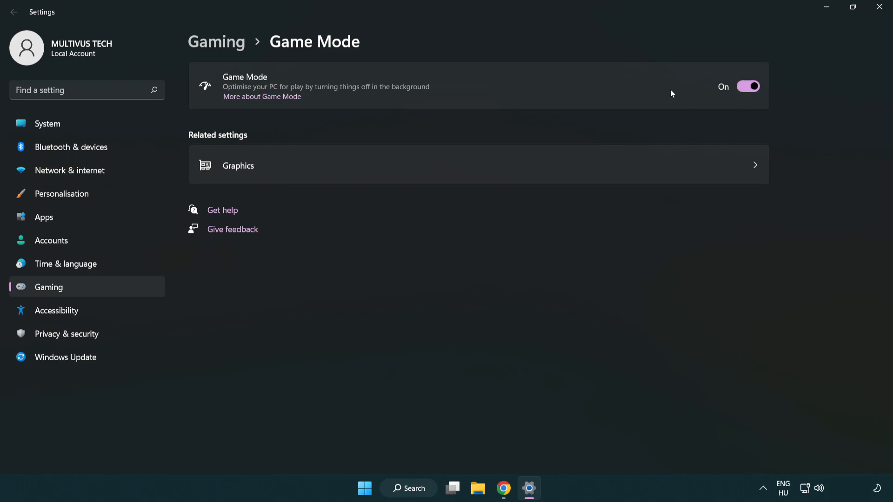
mouse_move(343, 91)
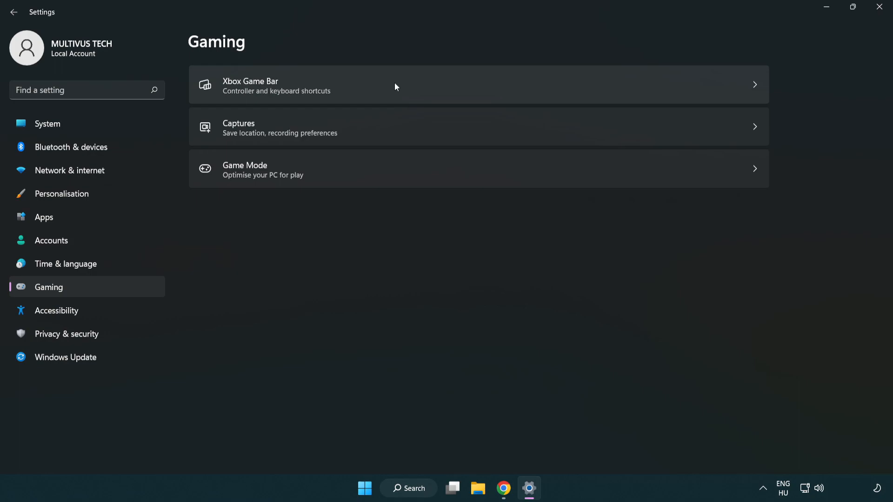
left_click(399, 84)
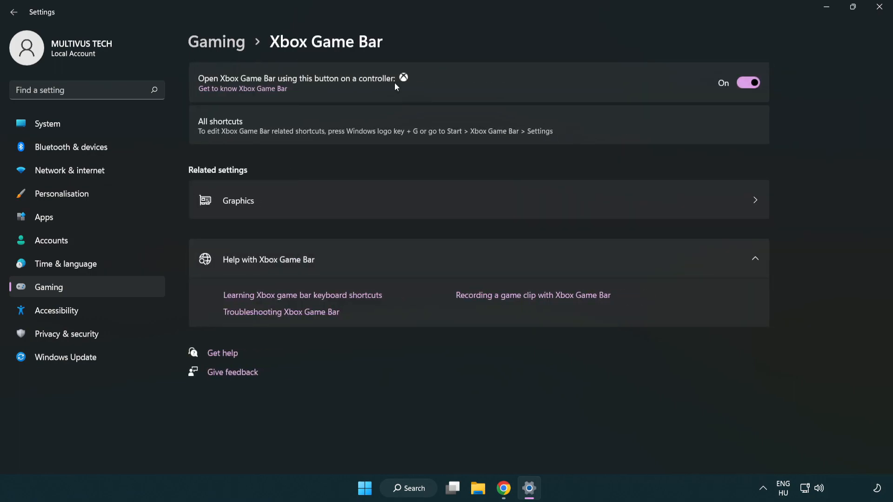
mouse_move(323, 85)
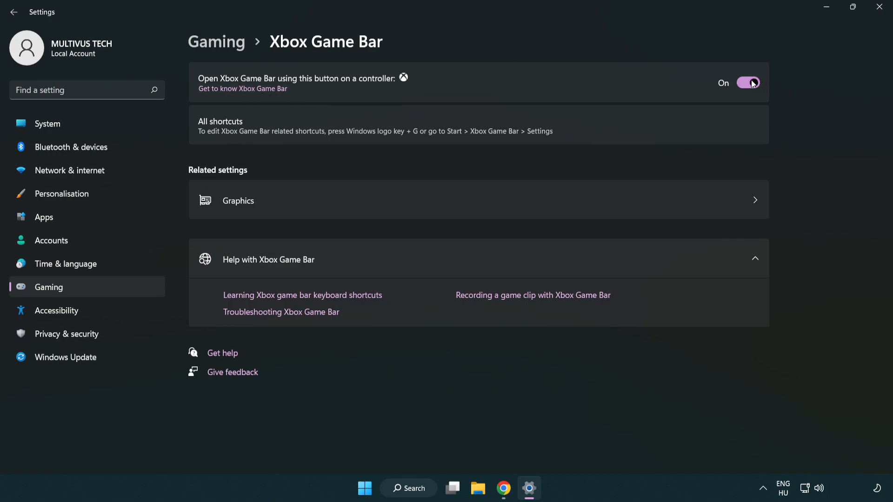
left_click(748, 82)
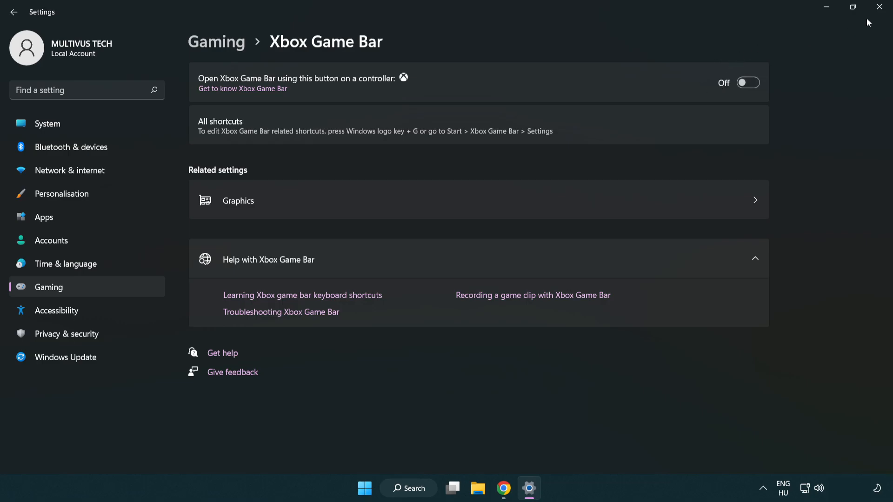
mouse_move(882, 6)
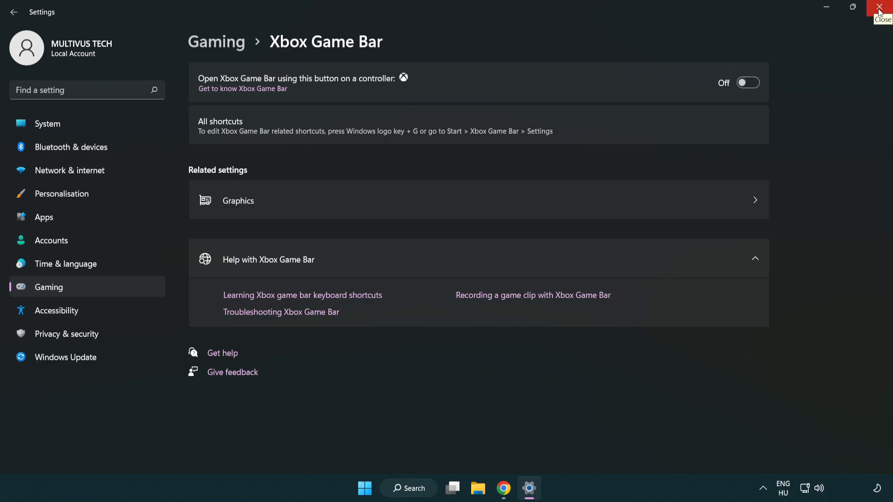
left_click(884, 8)
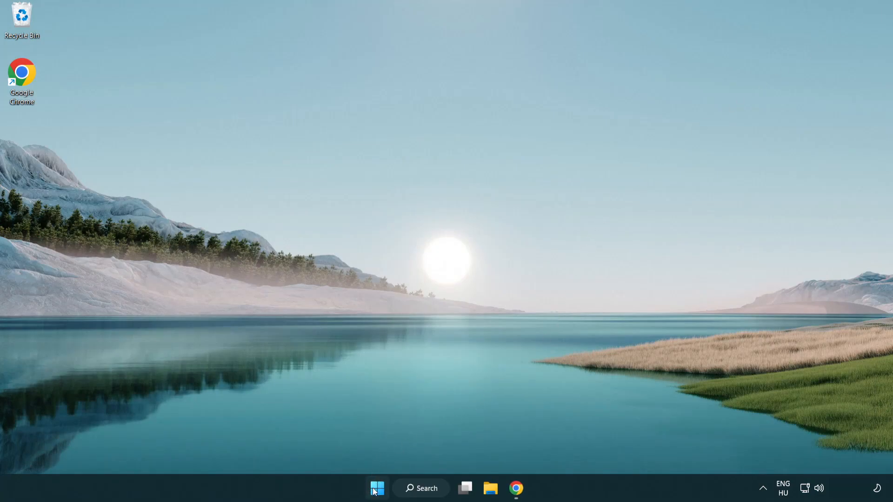
- Open Task Manager from the taskbar menu and switch to its Startup list
right_click(376, 488)
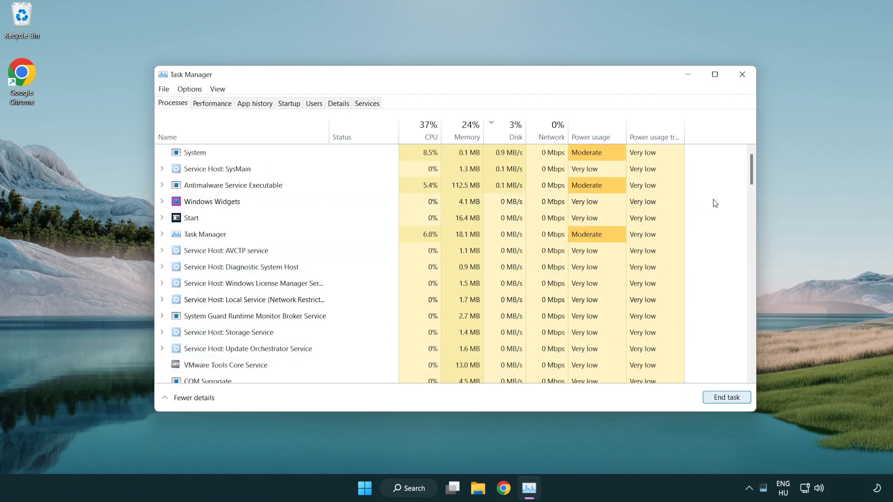
scroll("down", 3)
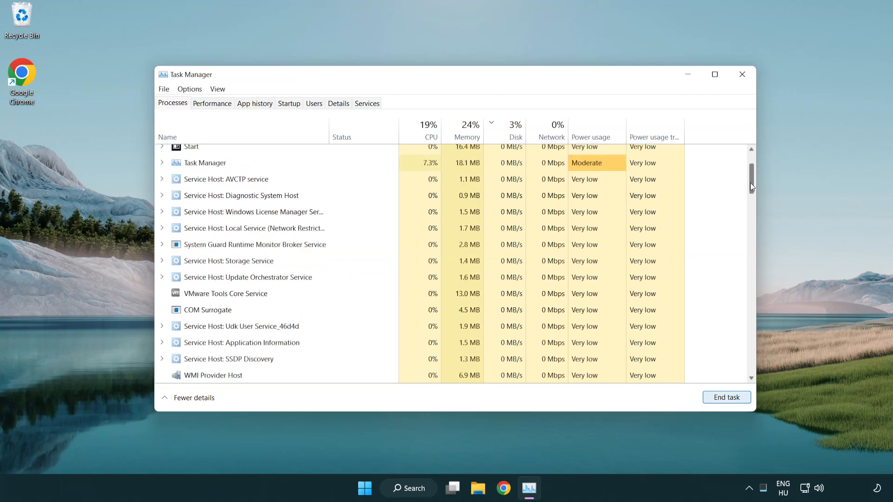
scroll("up", 3)
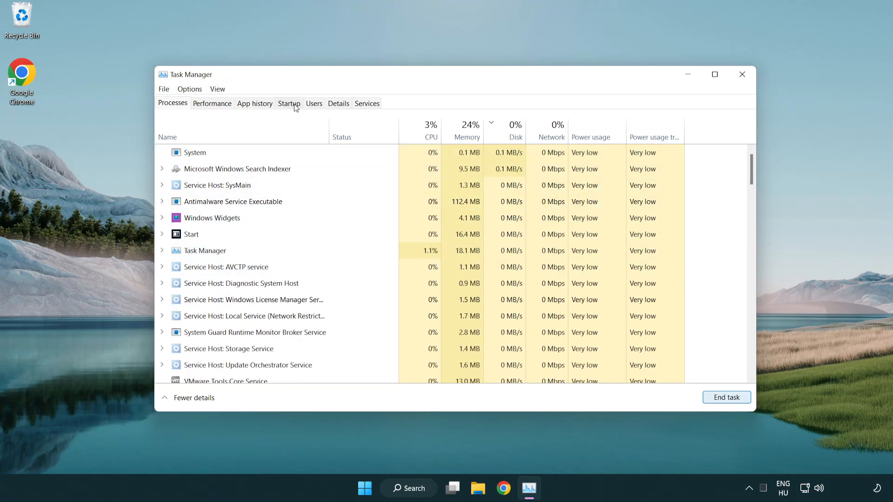
left_click(288, 103)
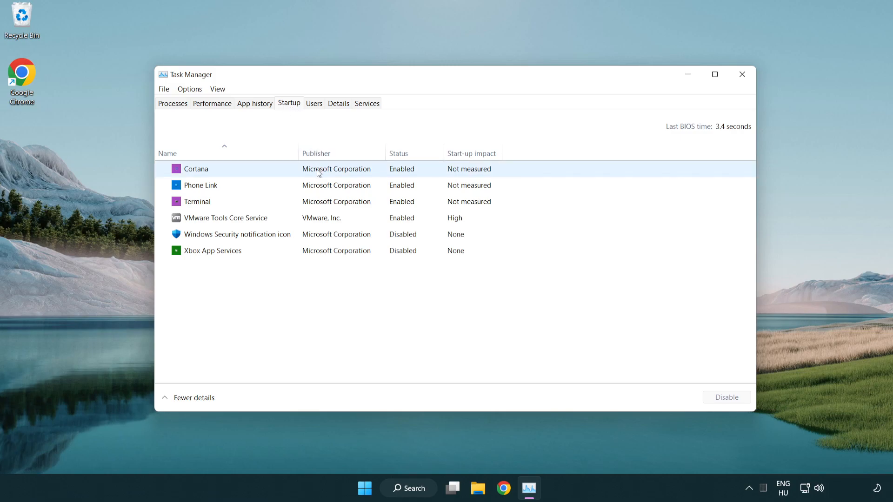
- Disable the Cortana and Terminal startup entries and close Task Manager
left_click(196, 169)
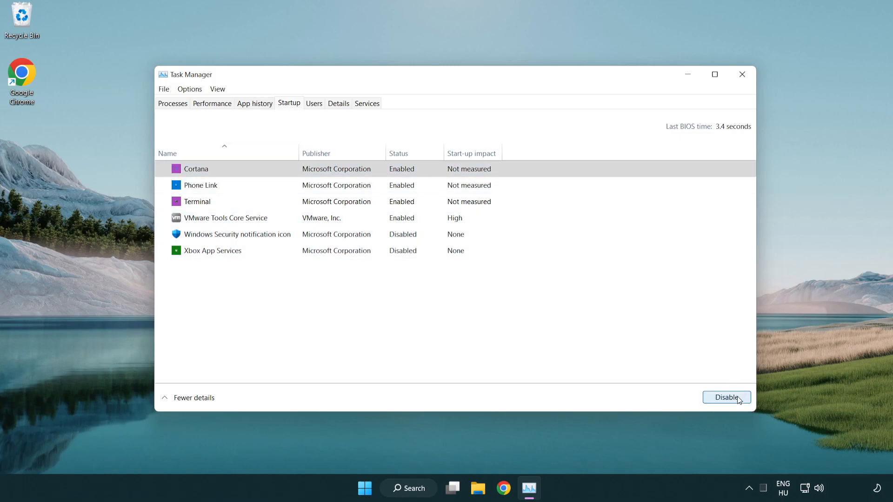
left_click(727, 398)
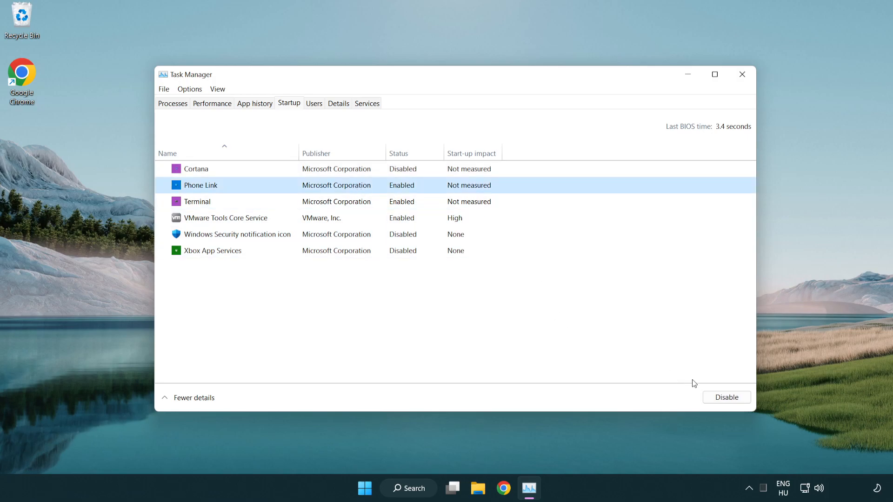
left_click(727, 397)
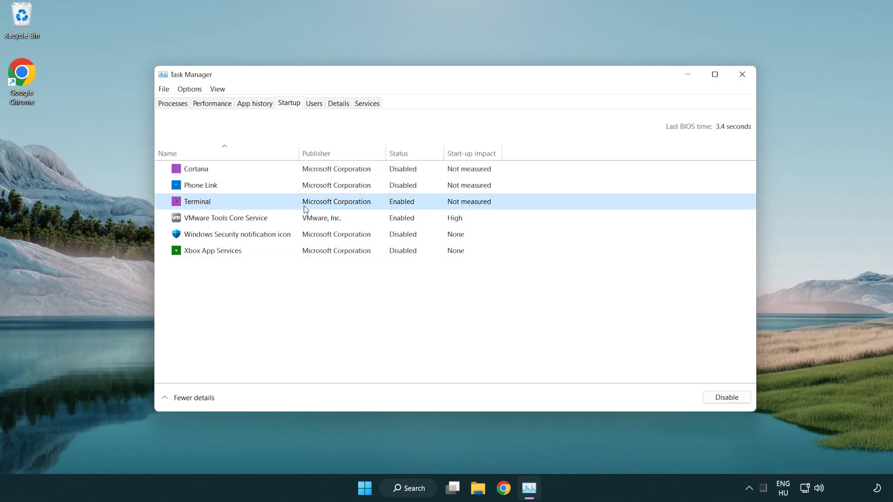
left_click(726, 397)
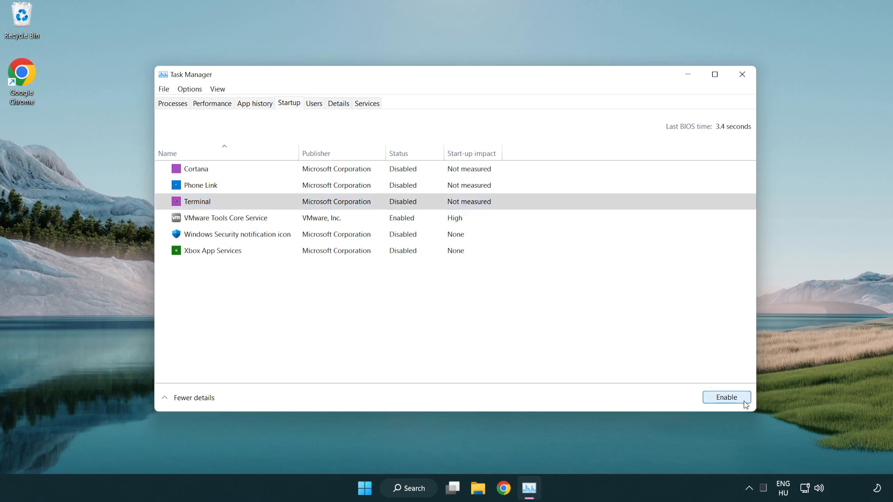
mouse_move(648, 51)
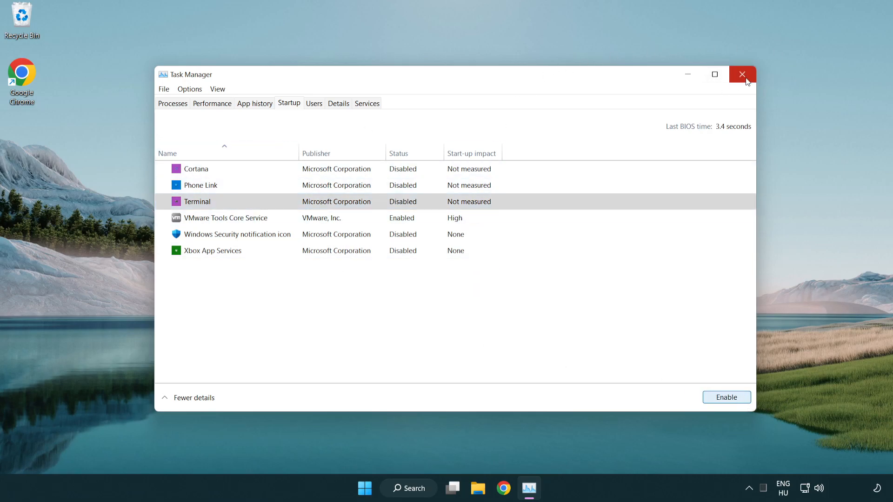
left_click(742, 75)
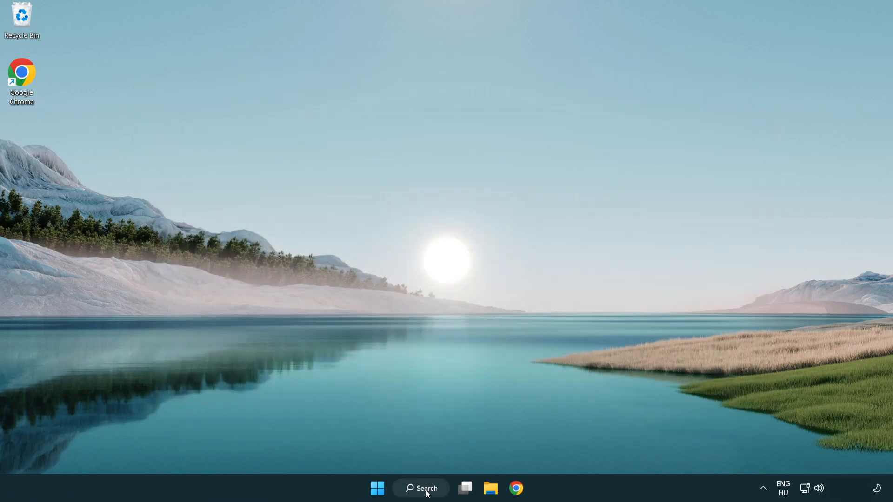
- Search 'update', run Check for updates on the Windows Update page and close Settings
left_click(420, 488)
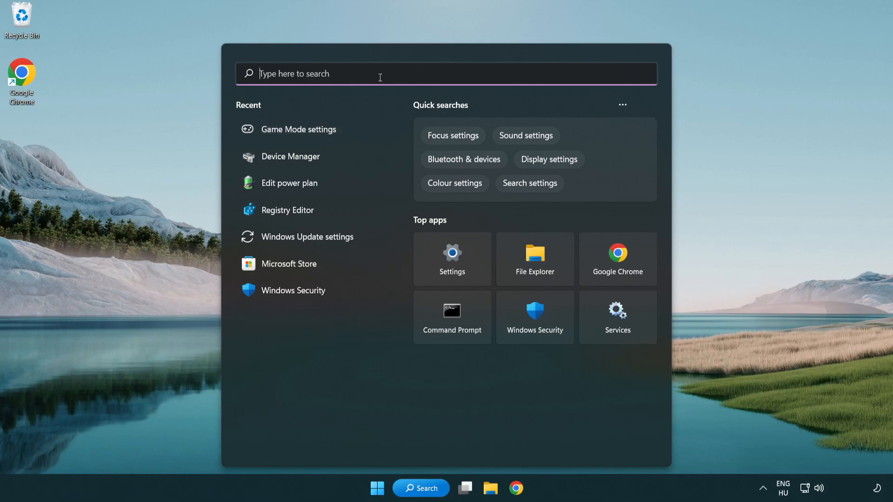
type("update")
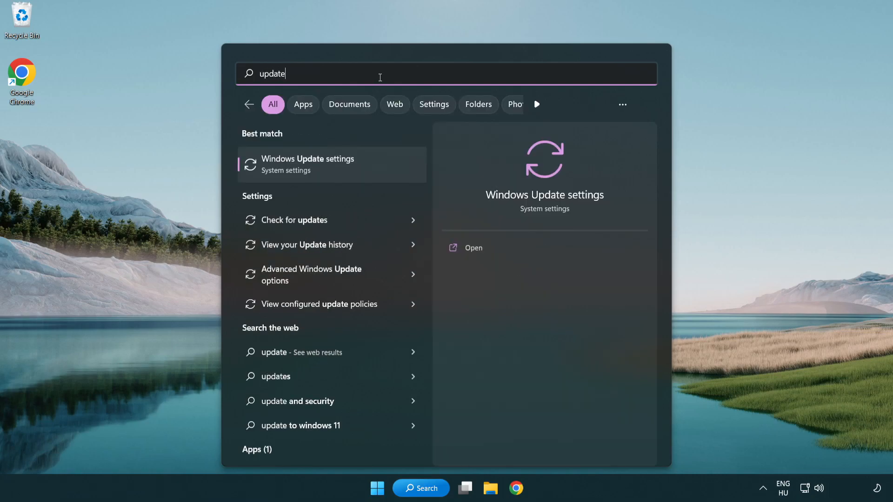
mouse_move(346, 174)
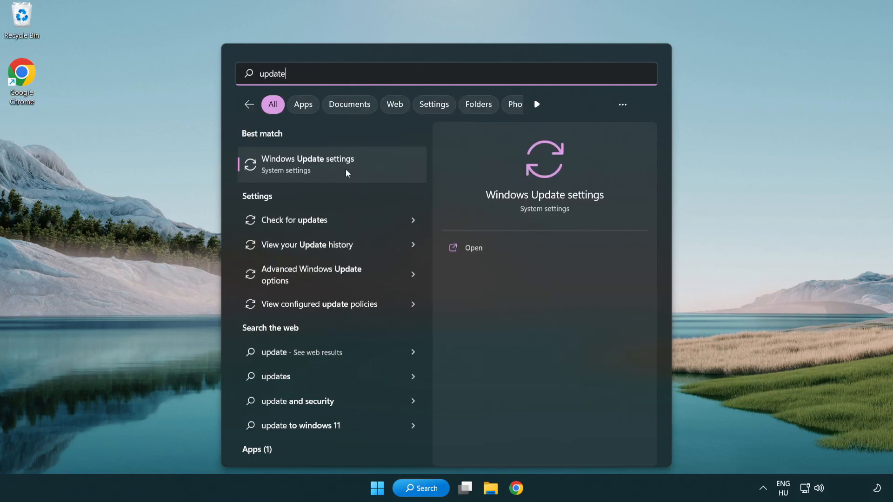
left_click(308, 164)
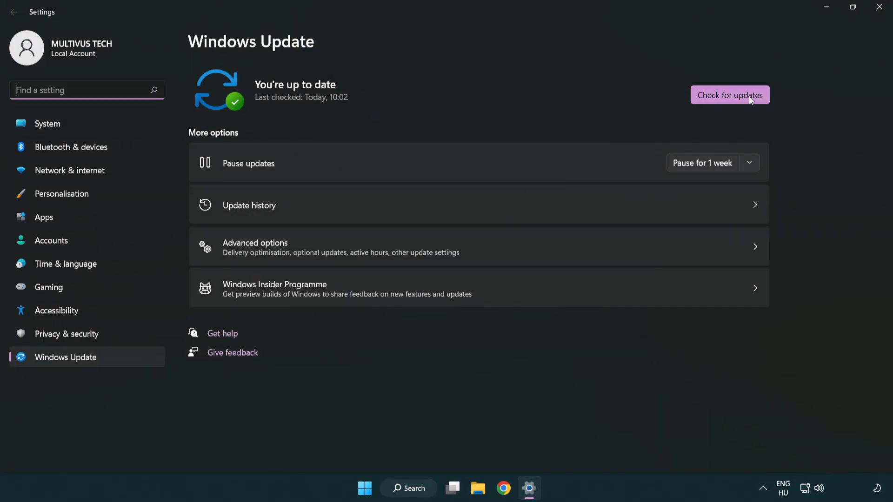
left_click(729, 95)
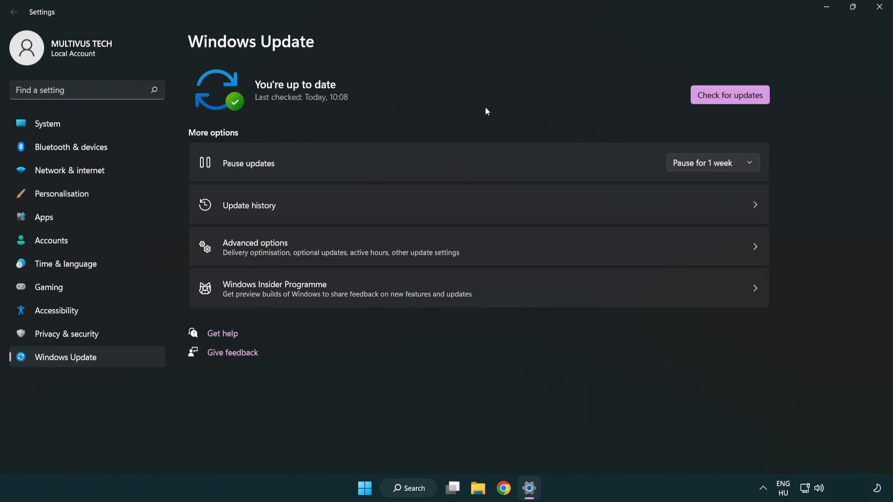
mouse_move(879, 8)
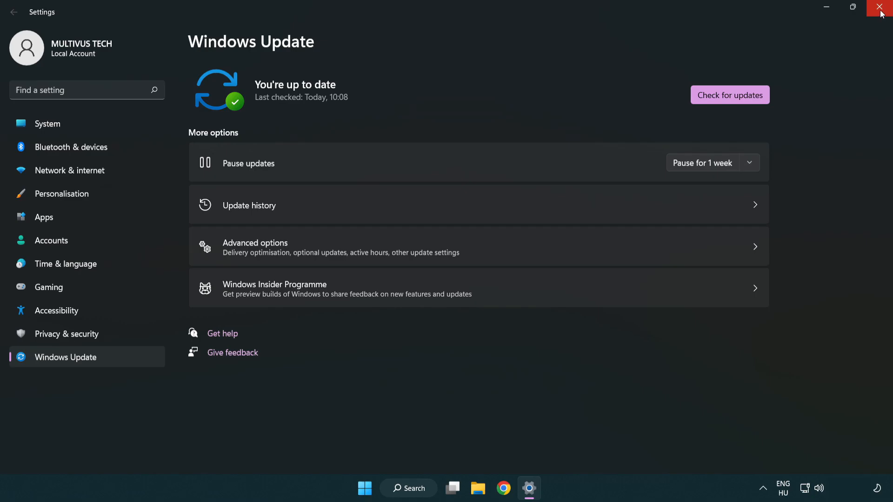
left_click(881, 8)
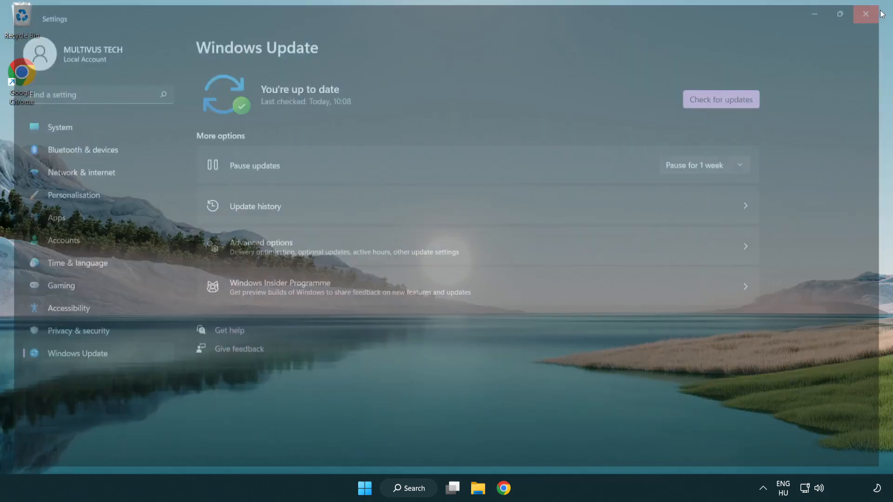
- Launch regedit and browse to HKEY_CURRENT_USER\System\GameConfigStore
left_click(865, 14)
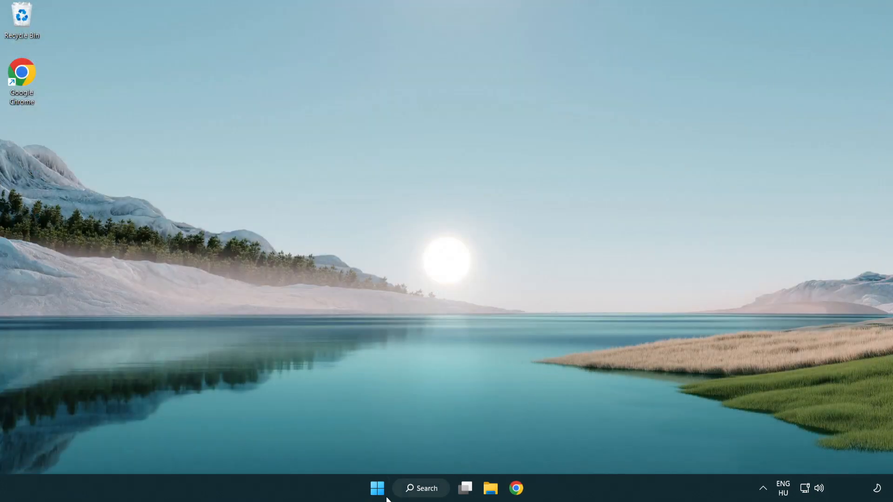
left_click(420, 489)
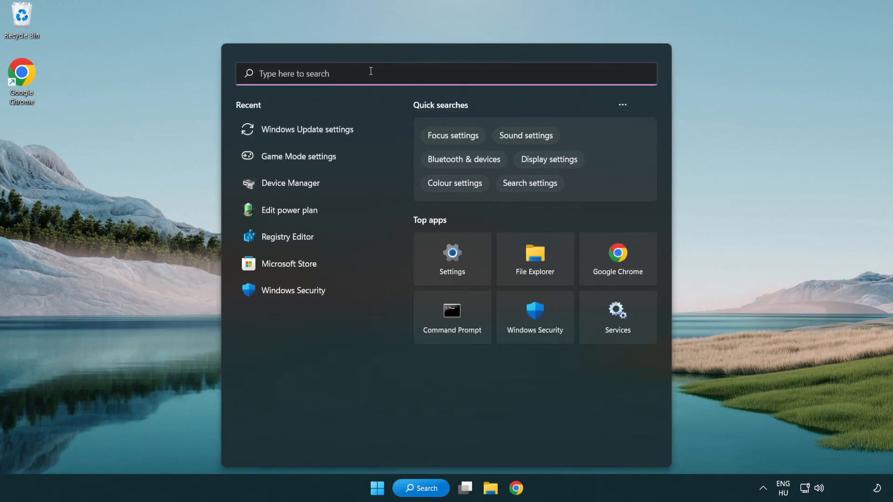
type("regedit")
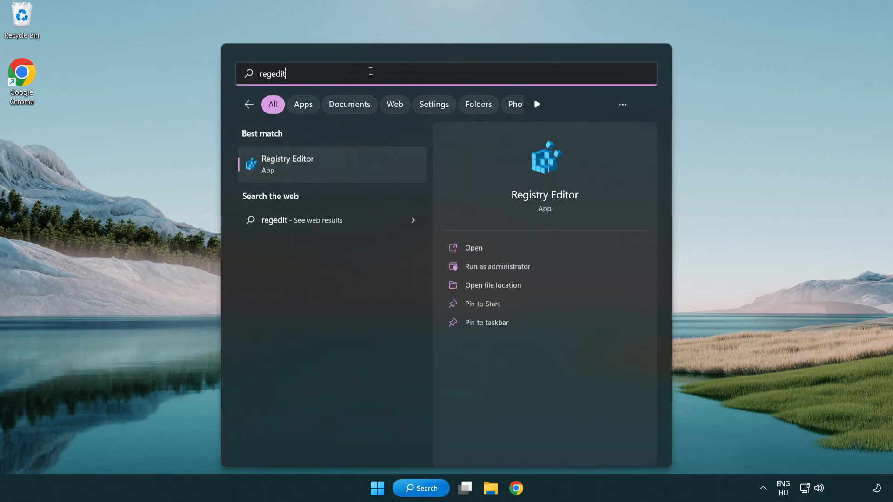
mouse_move(333, 167)
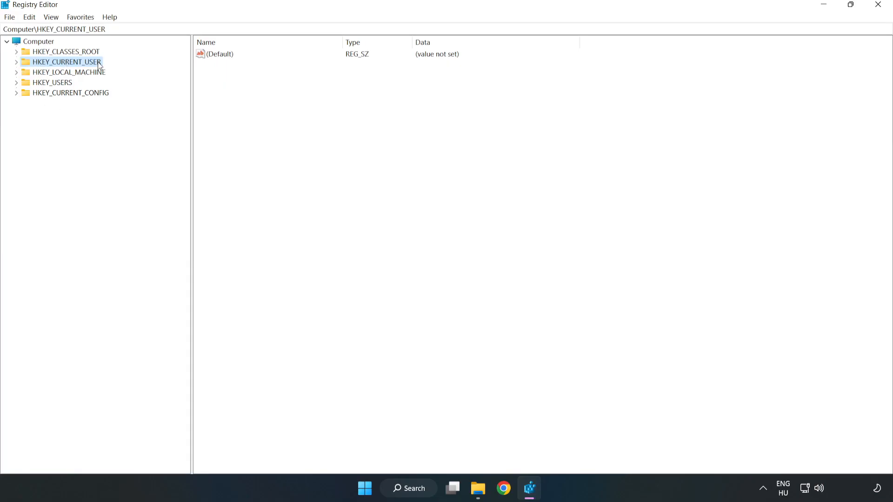
mouse_move(17, 66)
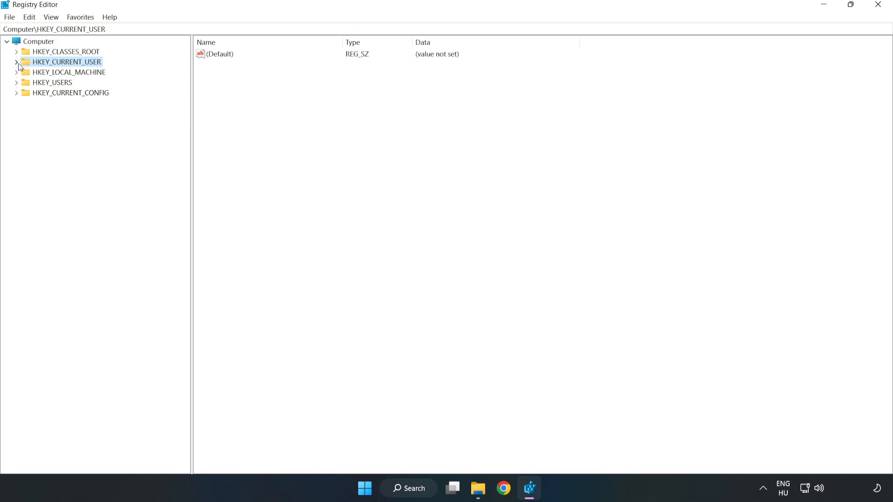
left_click(17, 62)
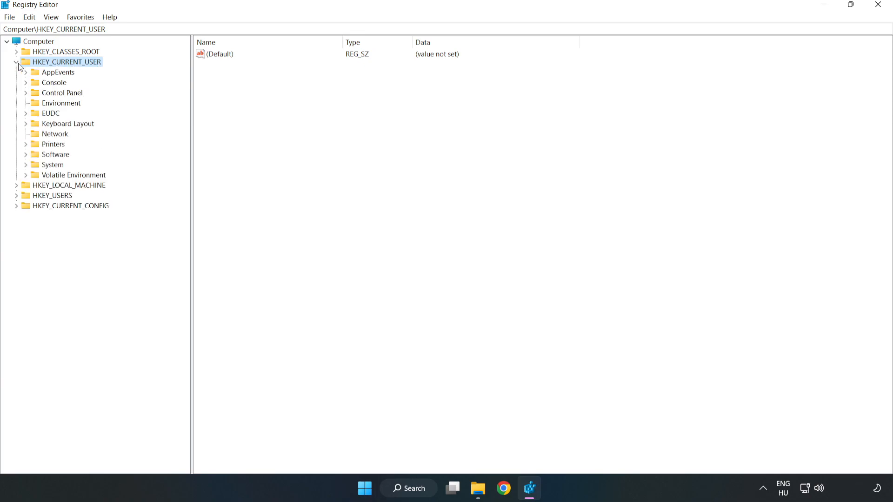
mouse_move(18, 169)
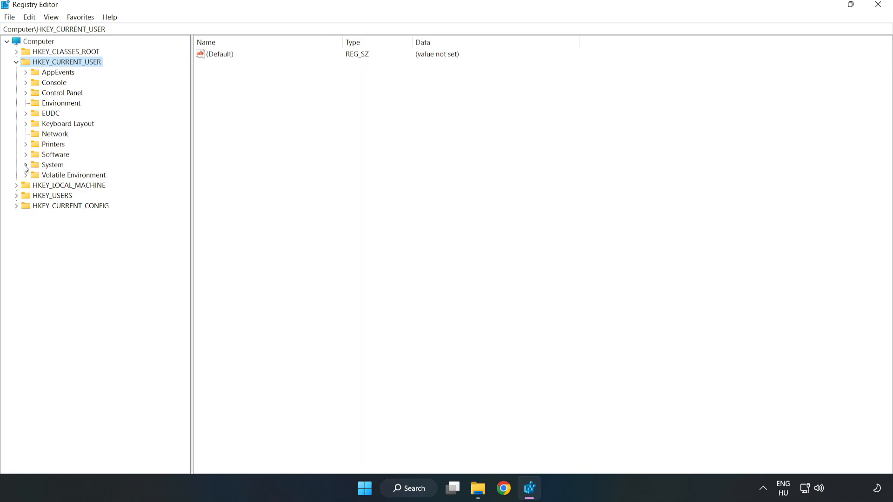
left_click(26, 165)
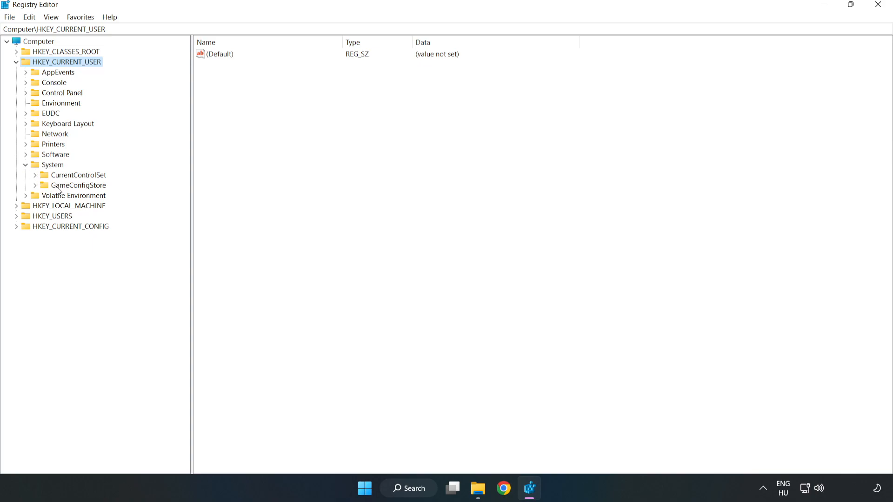
left_click(78, 185)
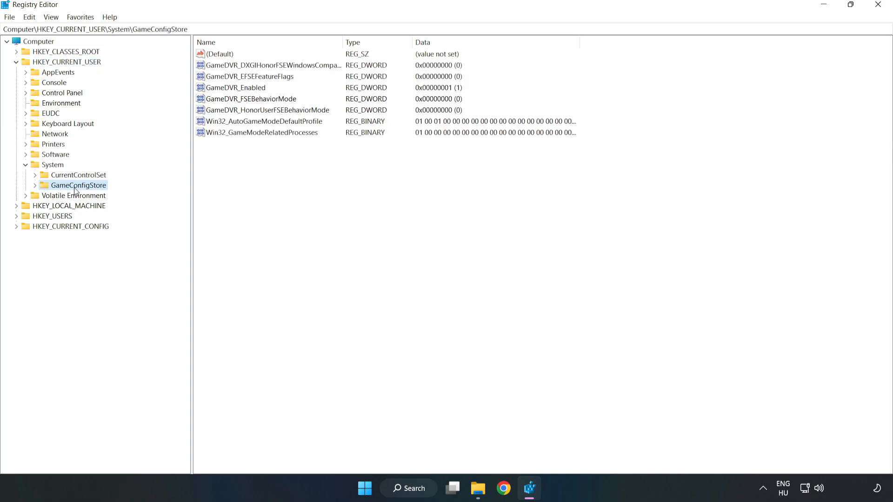
mouse_move(226, 93)
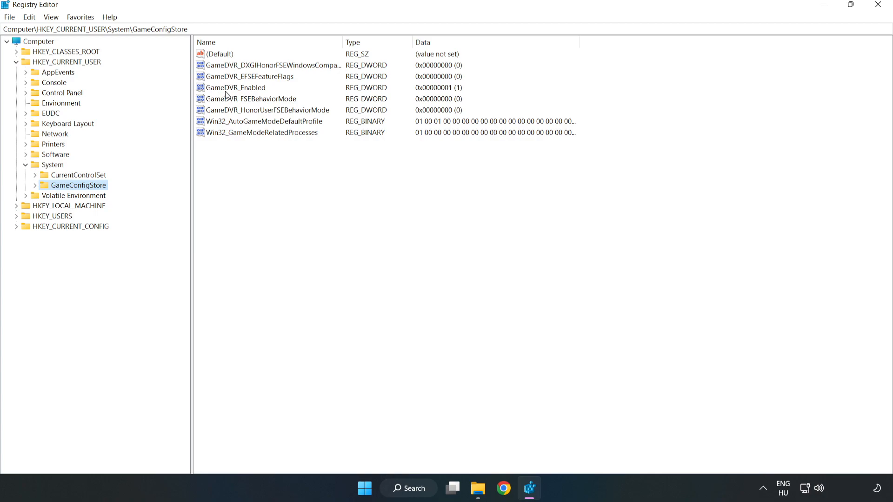
- Modify GameDVR_Enabled, changing its value data from 1 to 0
left_click(234, 88)
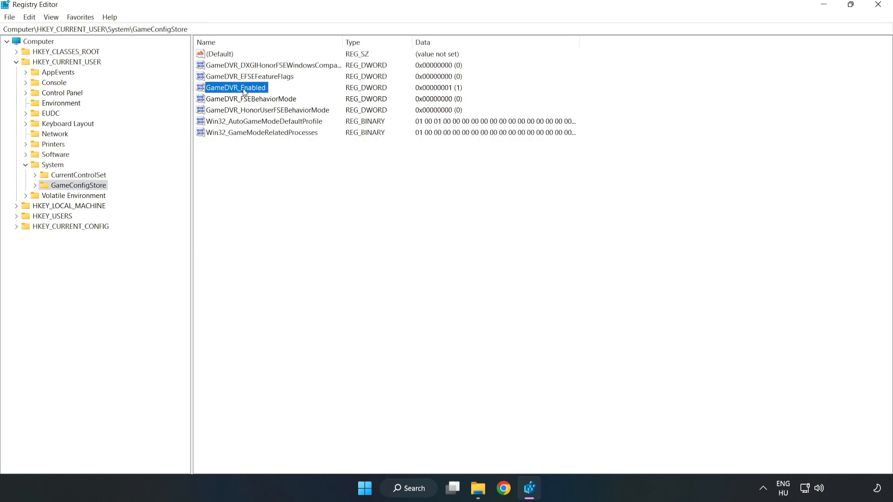
right_click(235, 87)
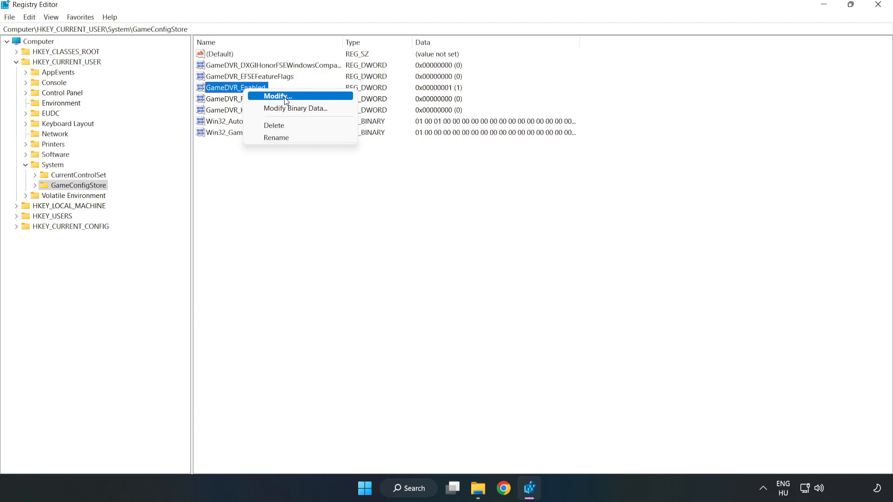
left_click(277, 96)
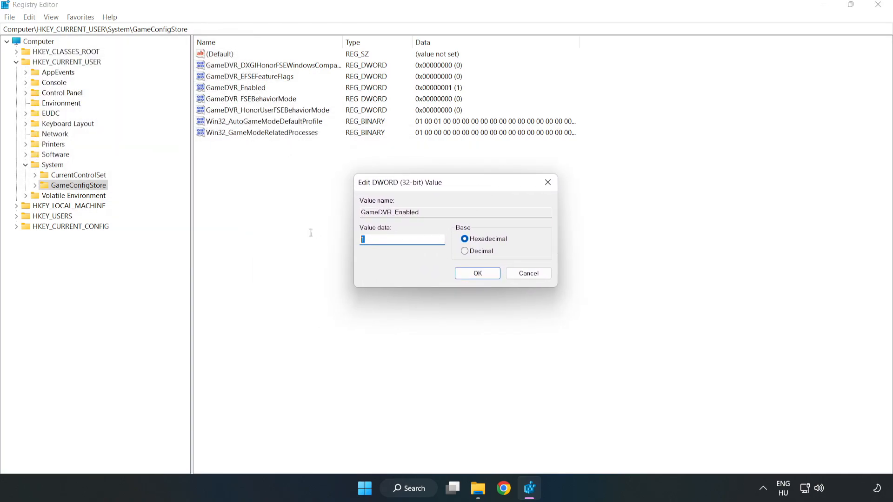
type("0")
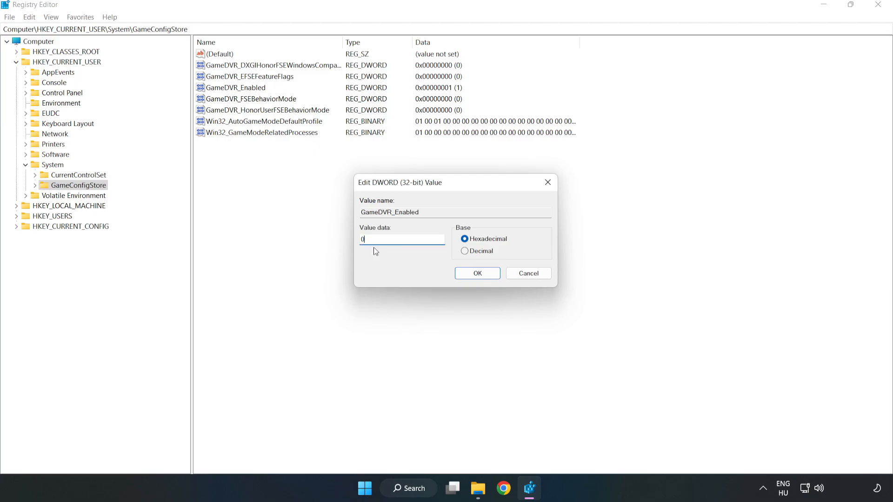
mouse_move(333, 230)
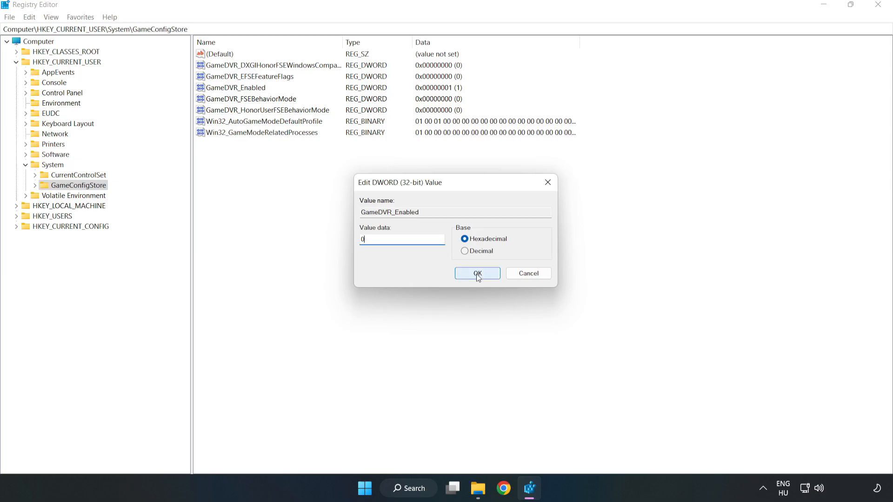
left_click(478, 274)
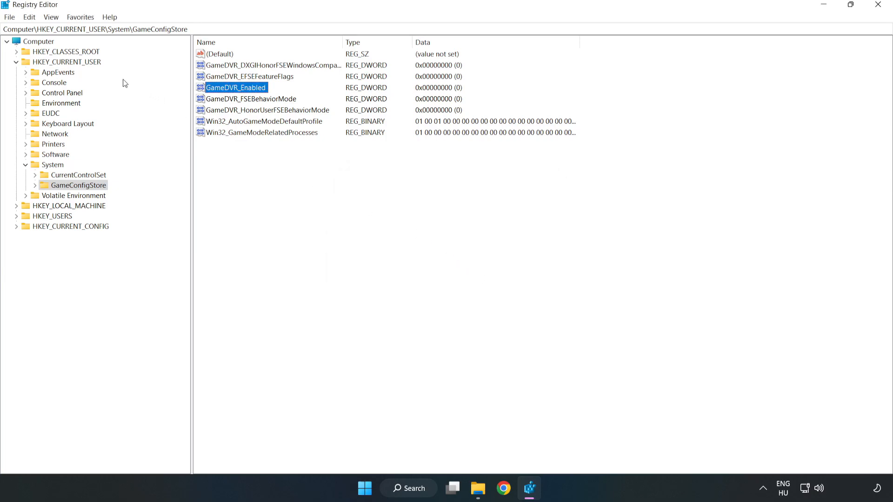
- Browse to HKLM\SOFTWARE\Microsoft\PolicyManager\default\ApplicationManagement\AllowGameDVR
left_click(16, 62)
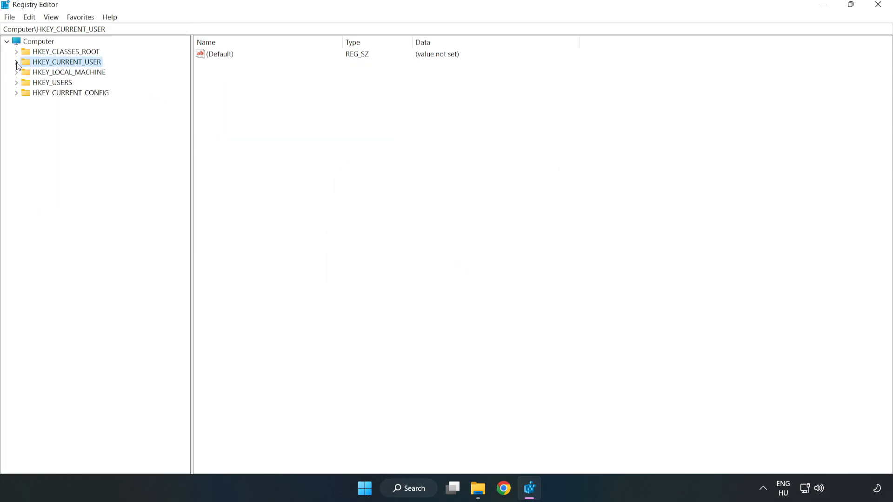
mouse_move(27, 74)
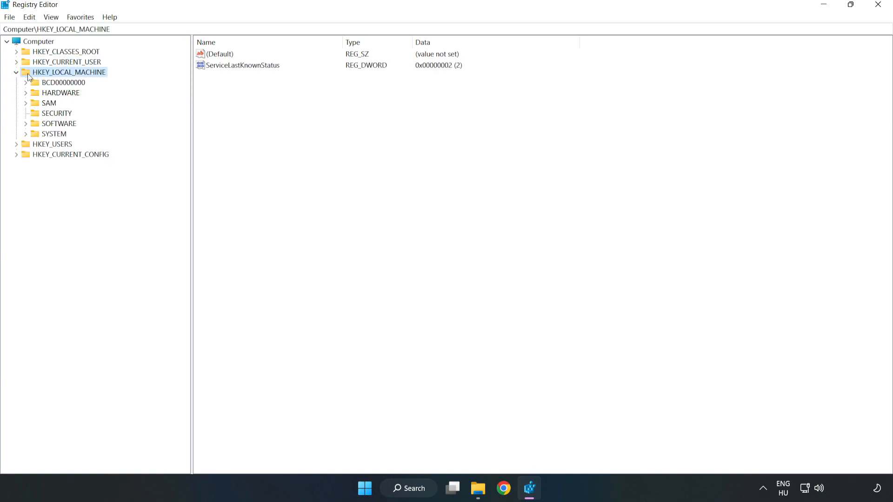
mouse_move(33, 126)
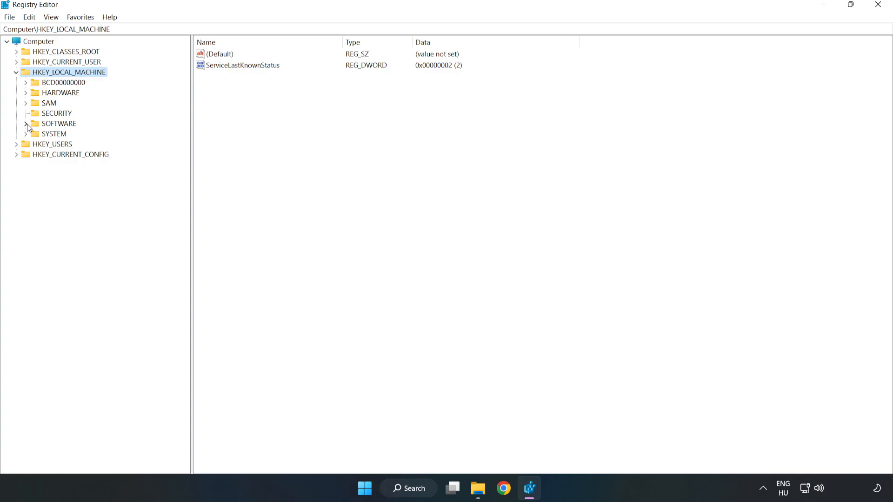
left_click(26, 123)
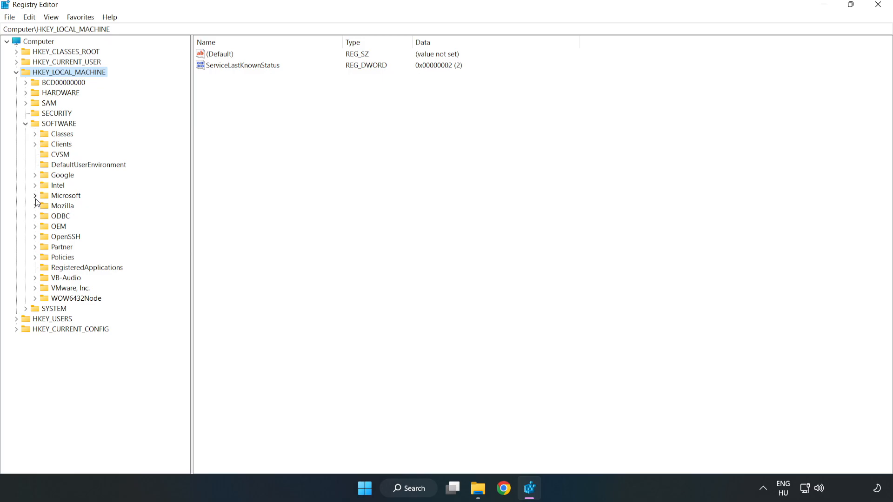
left_click(35, 196)
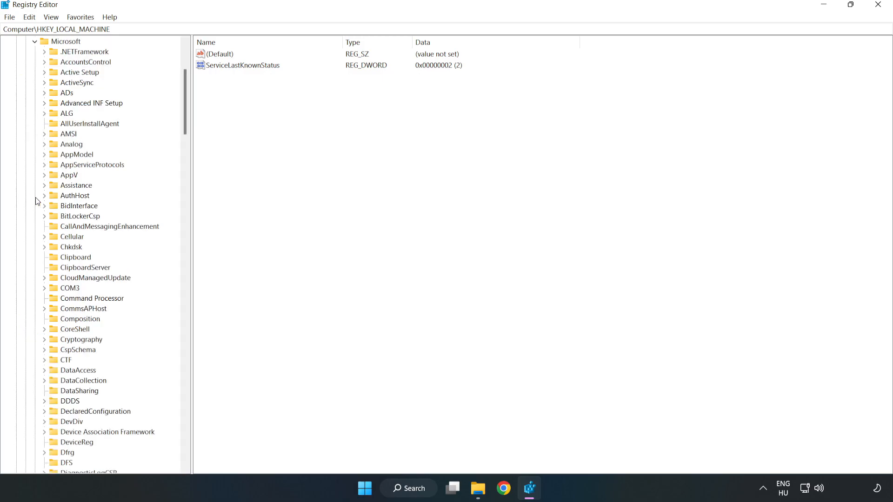
mouse_move(111, 164)
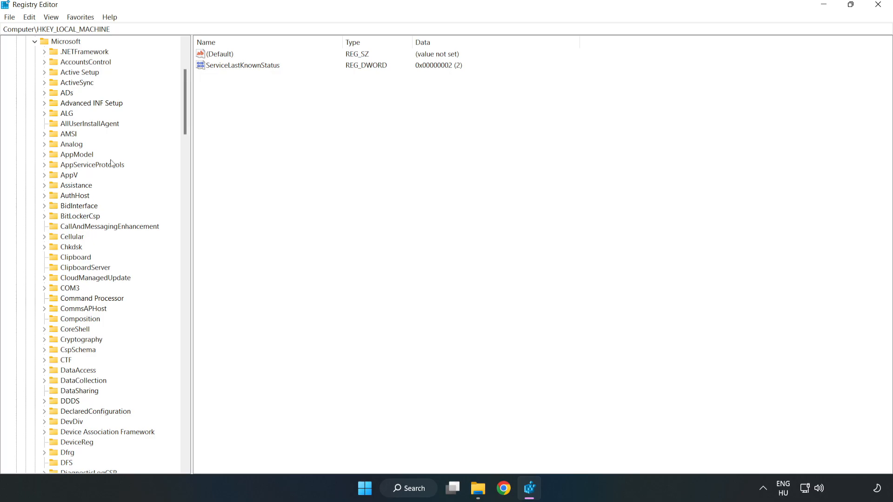
scroll("down", 3)
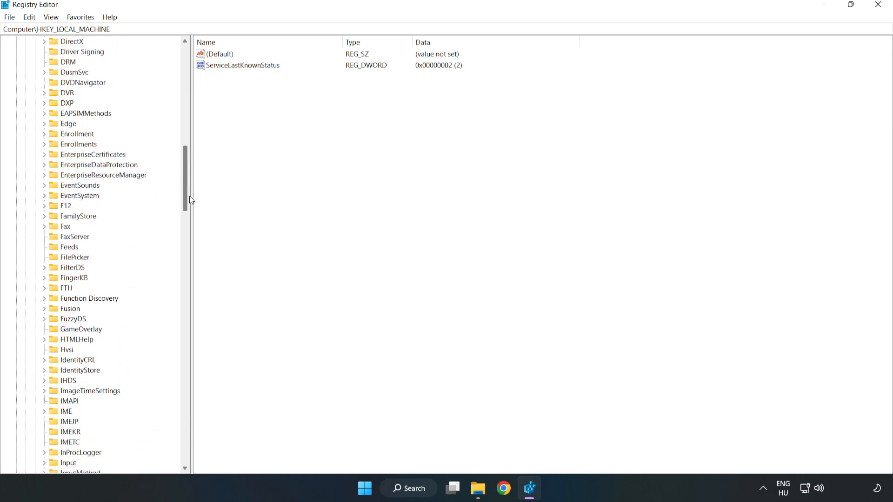
scroll("down", 3)
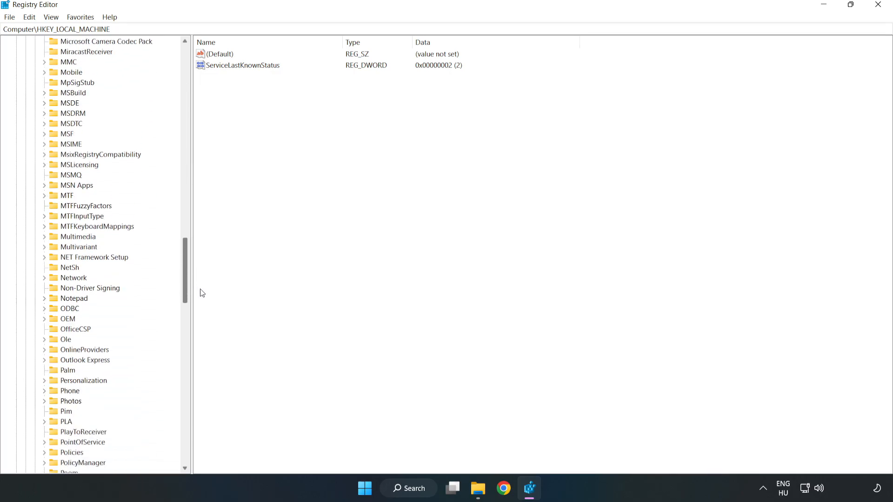
scroll("down", 3)
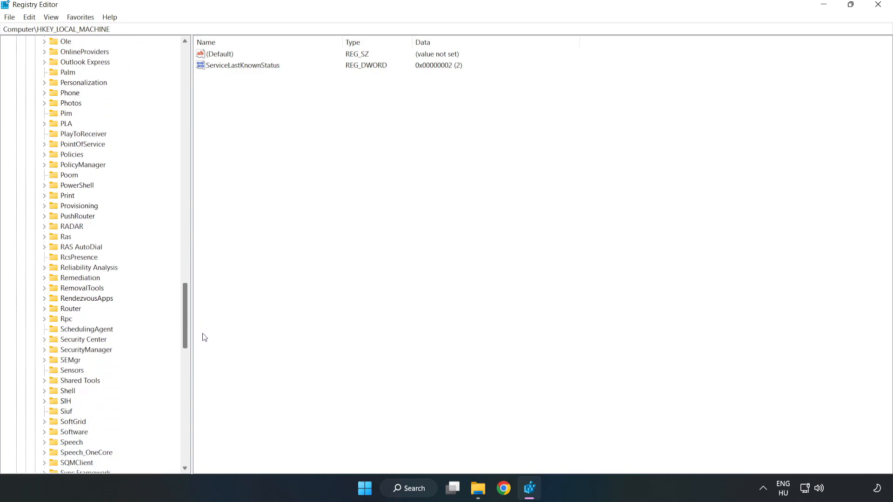
scroll("up", 3)
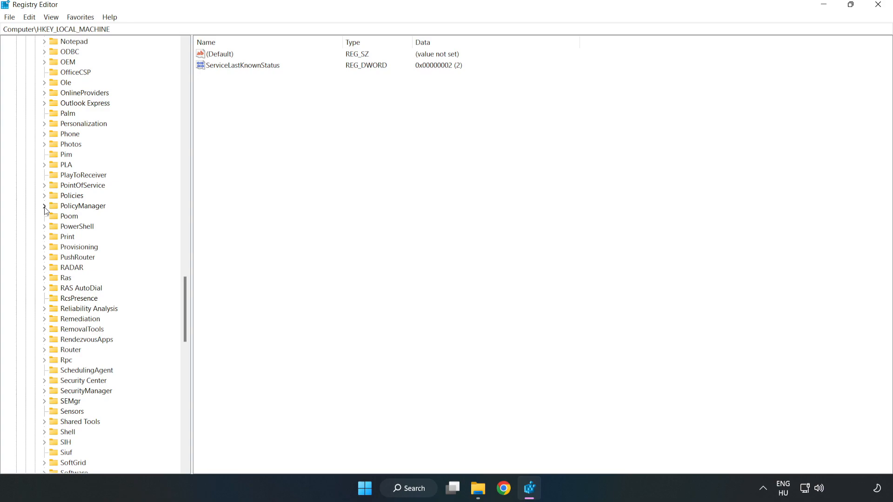
left_click(45, 206)
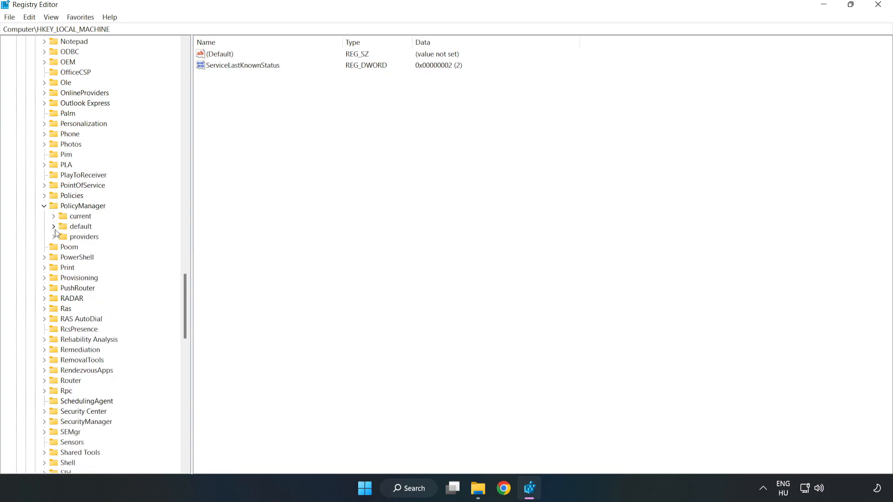
mouse_move(74, 228)
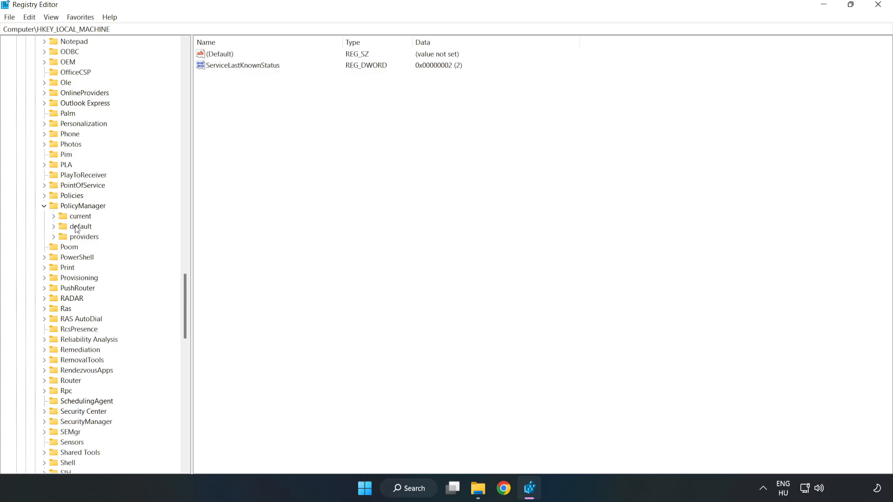
left_click(52, 226)
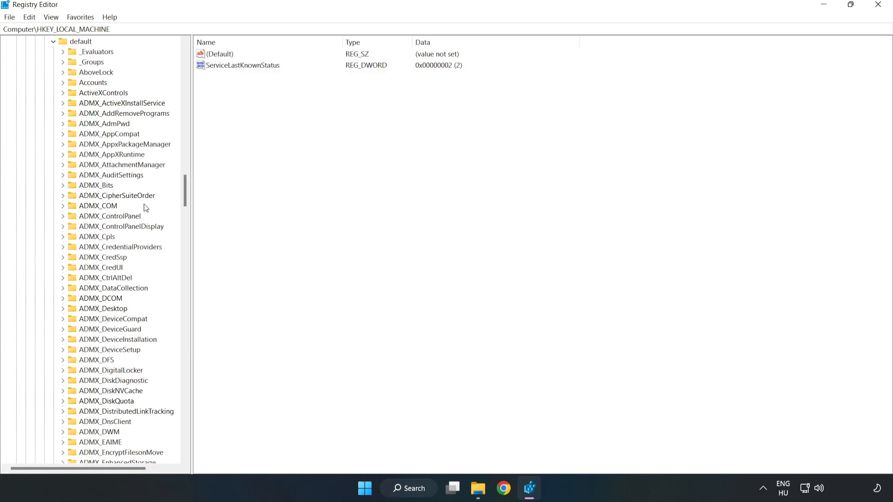
scroll("down", 3)
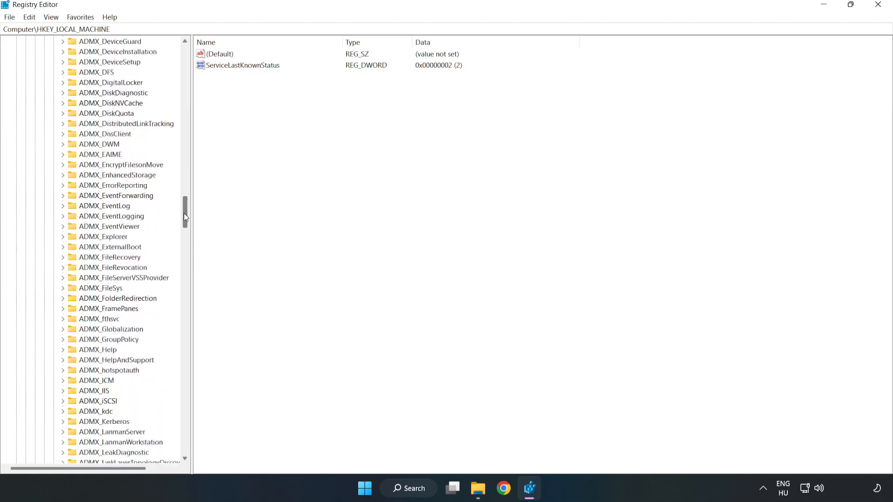
scroll("down", 3)
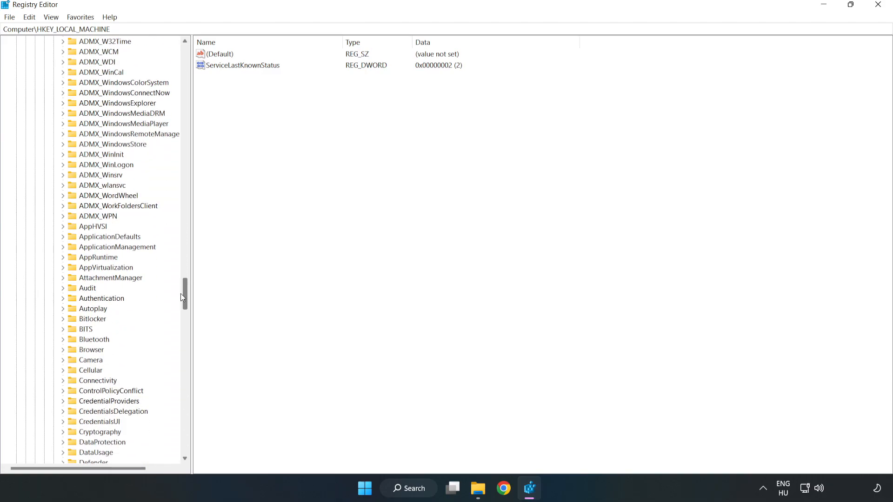
scroll("down", 3)
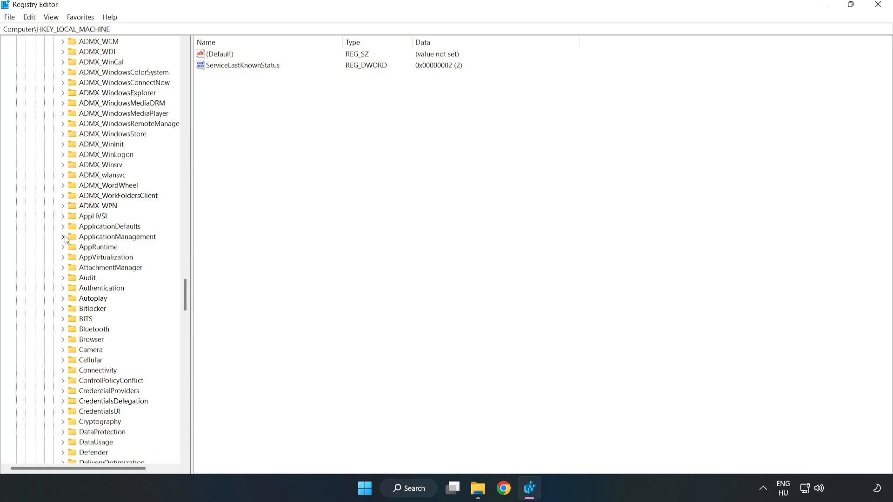
left_click(63, 236)
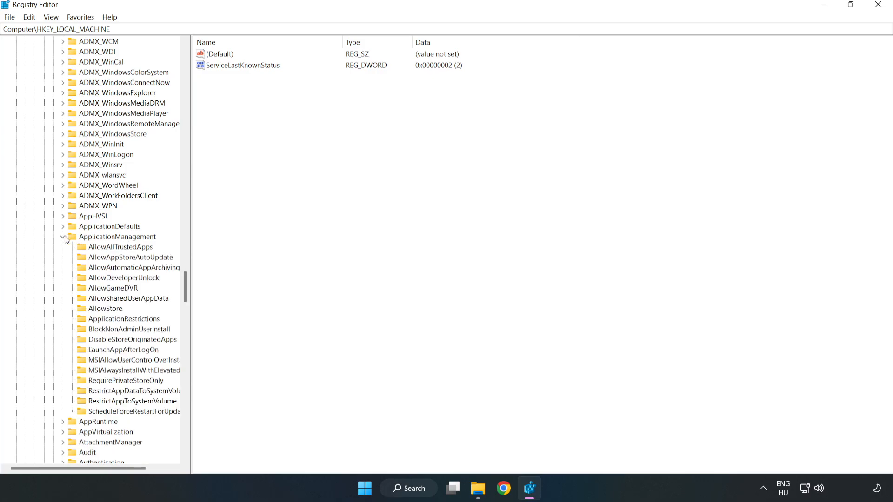
mouse_move(180, 284)
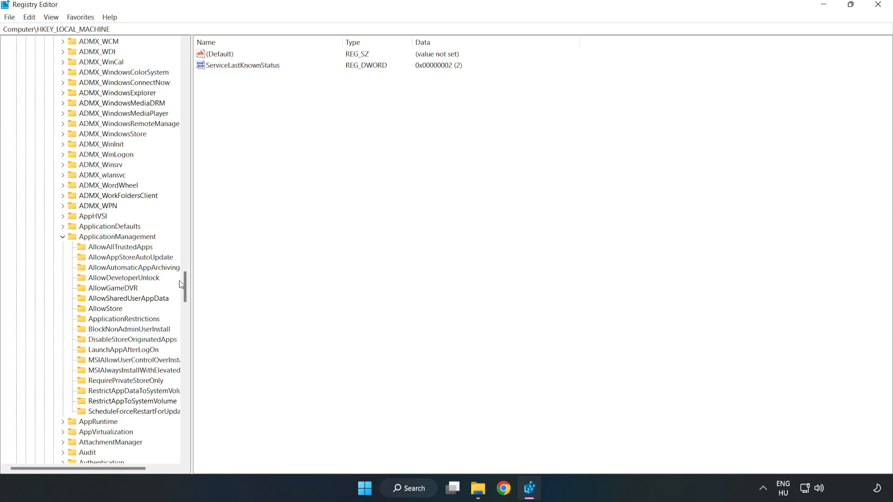
mouse_move(120, 292)
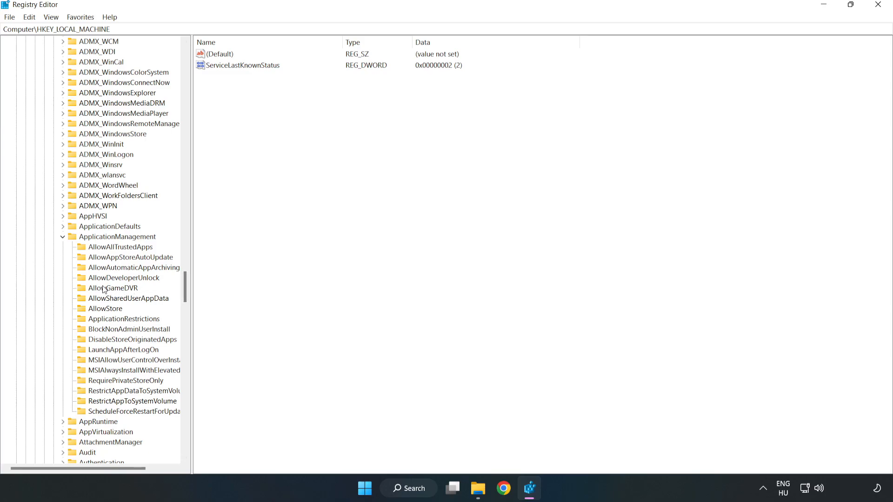
left_click(113, 288)
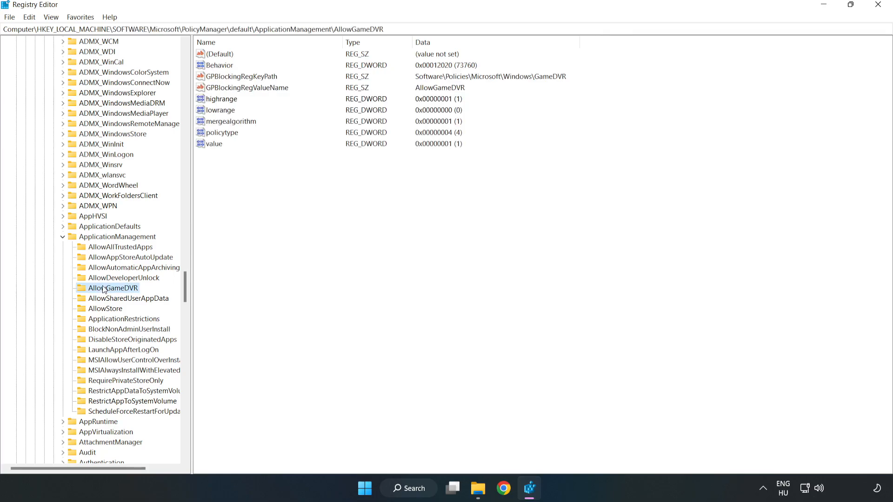
mouse_move(223, 181)
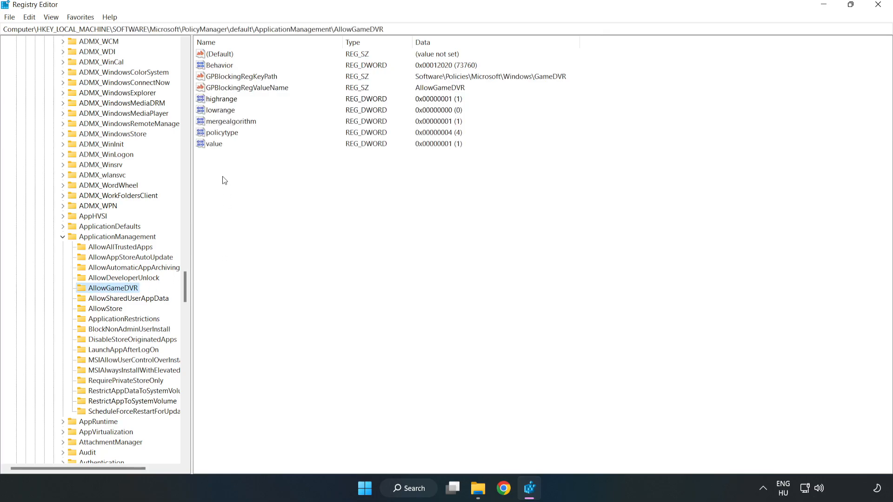
- Modify the AllowGameDVR 'value' entry, setting its data to 0
left_click(215, 143)
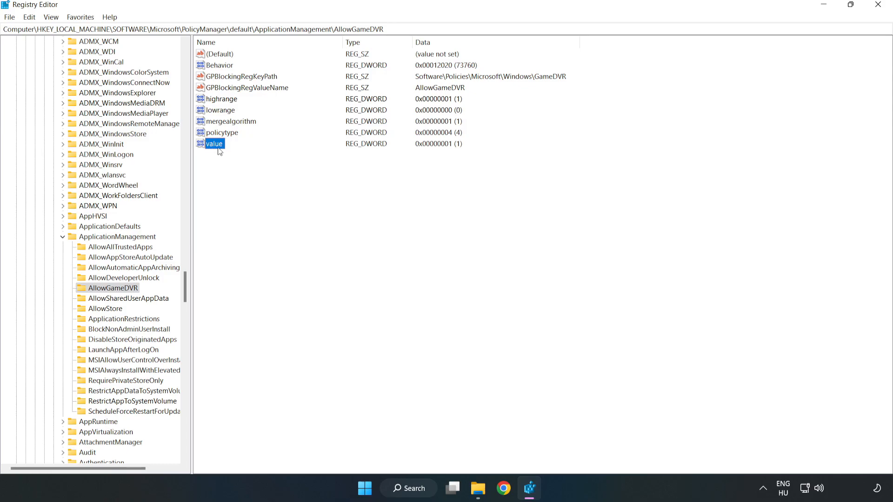
right_click(214, 143)
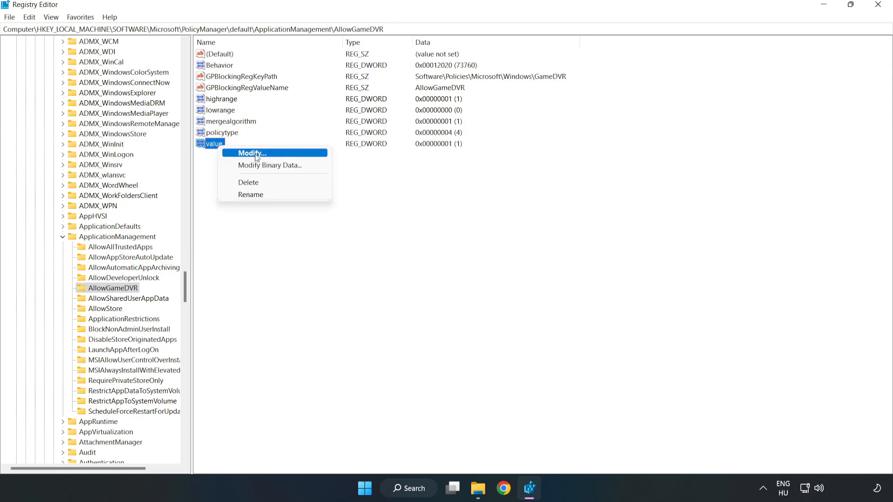
left_click(249, 152)
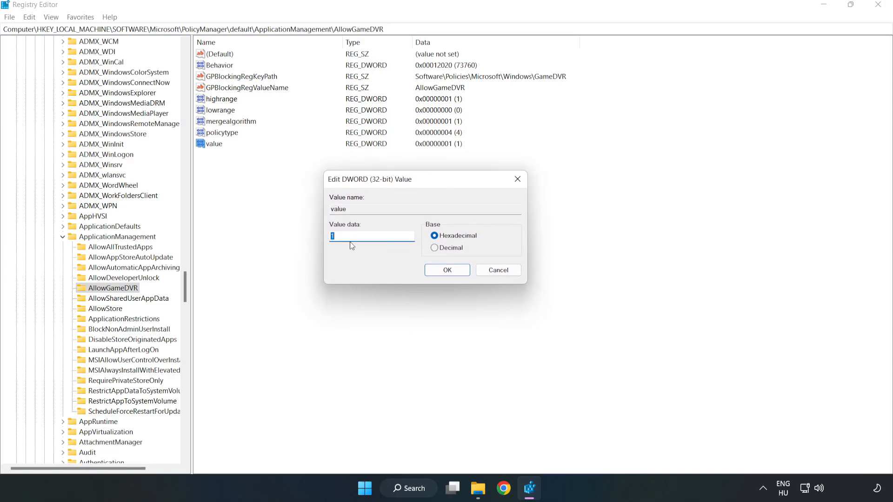
type("0")
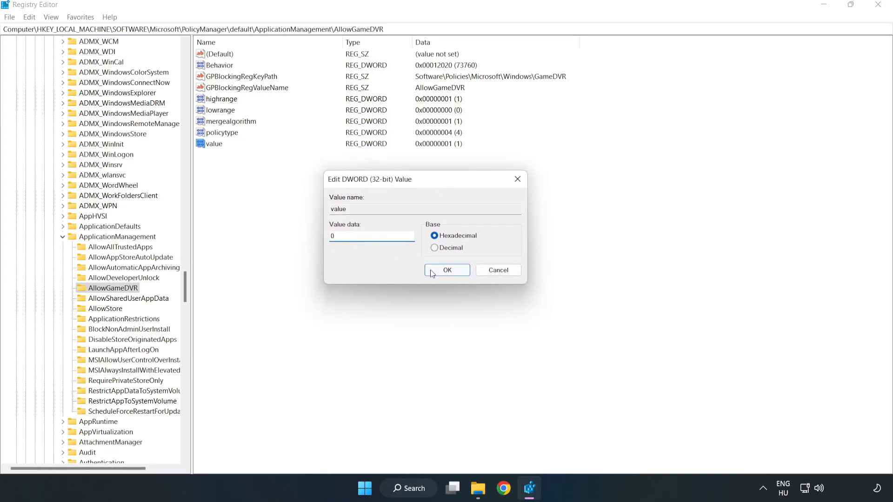
left_click(446, 270)
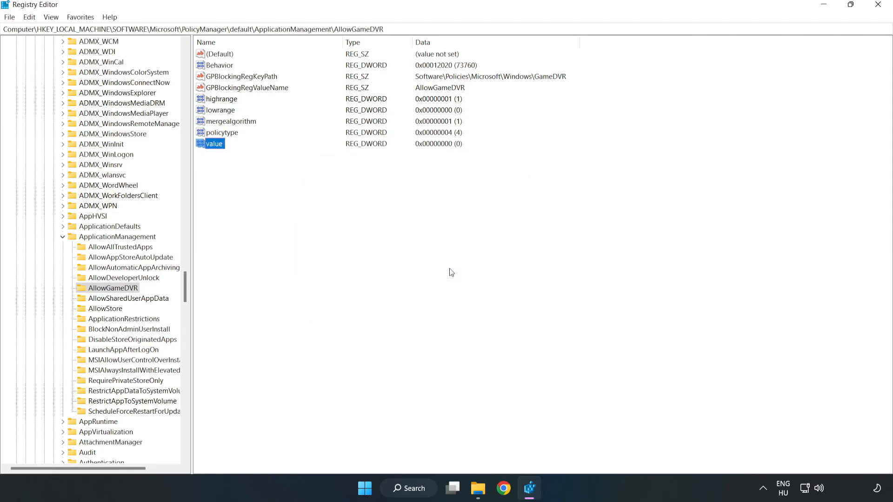
mouse_move(878, 16)
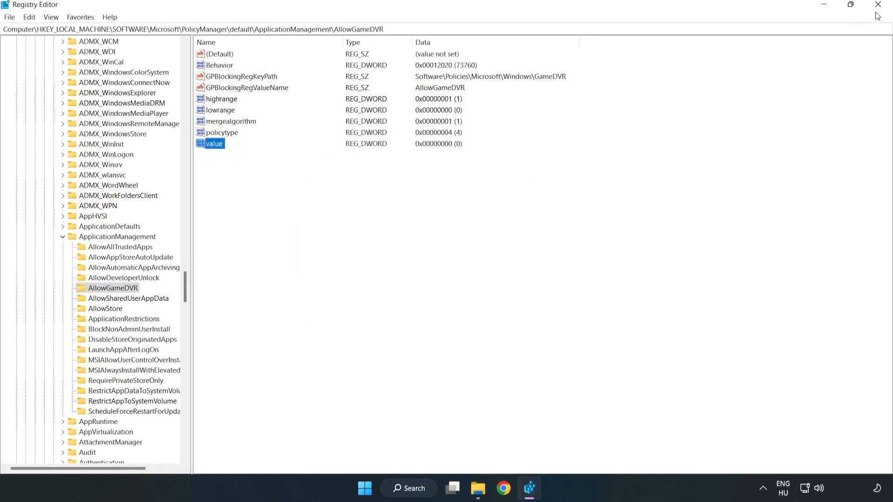
mouse_move(877, 4)
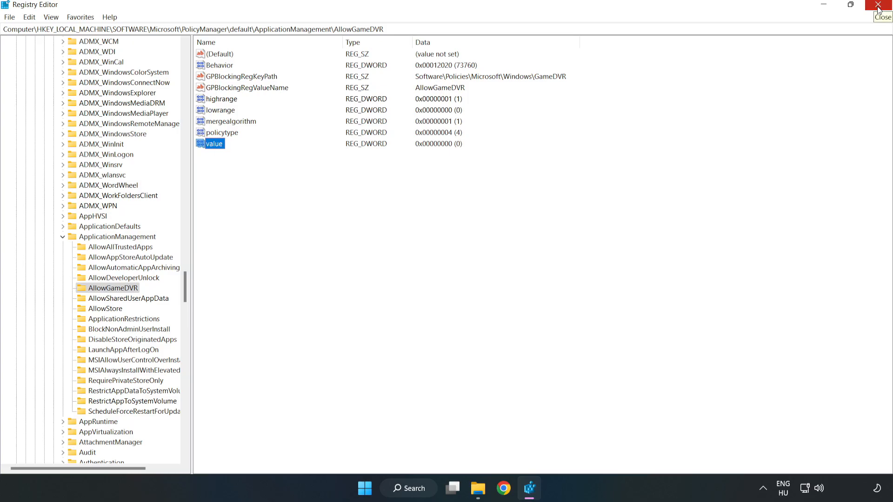
- Close Registry Editor and start downloading the DirectX End-User Runtime Web Installer (dxwebsetup.exe) in Chrome
left_click(882, 5)
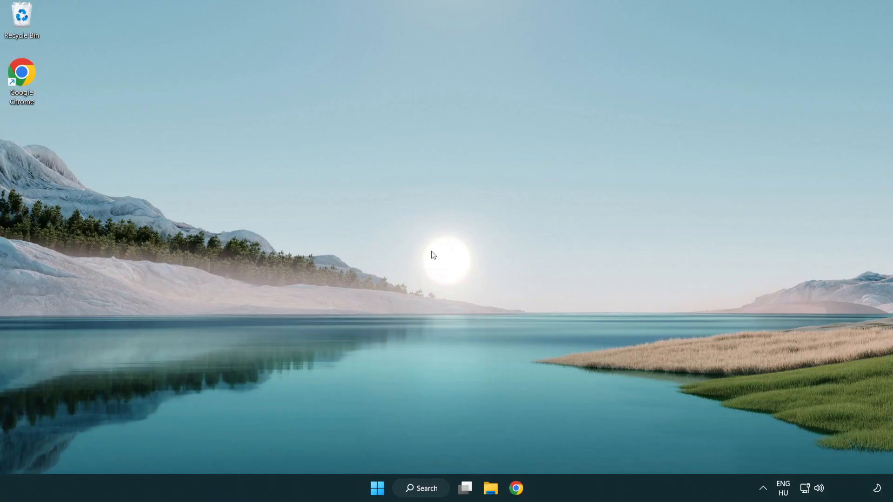
mouse_move(515, 488)
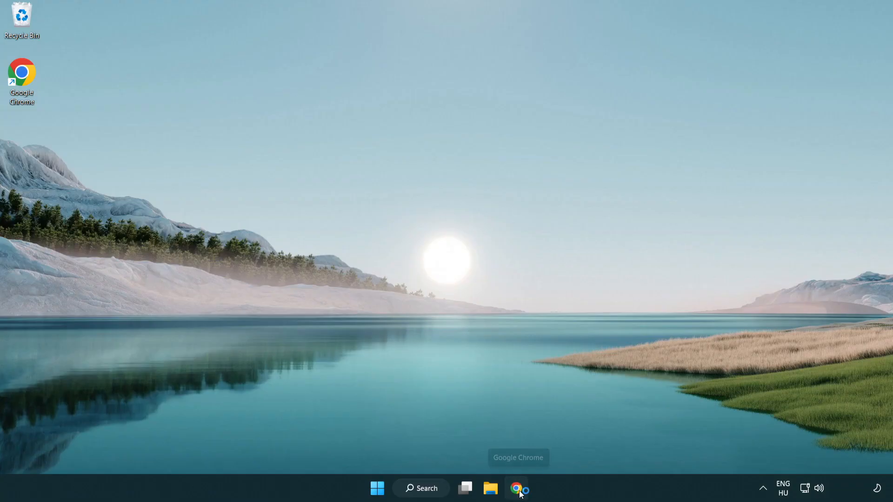
left_click(517, 488)
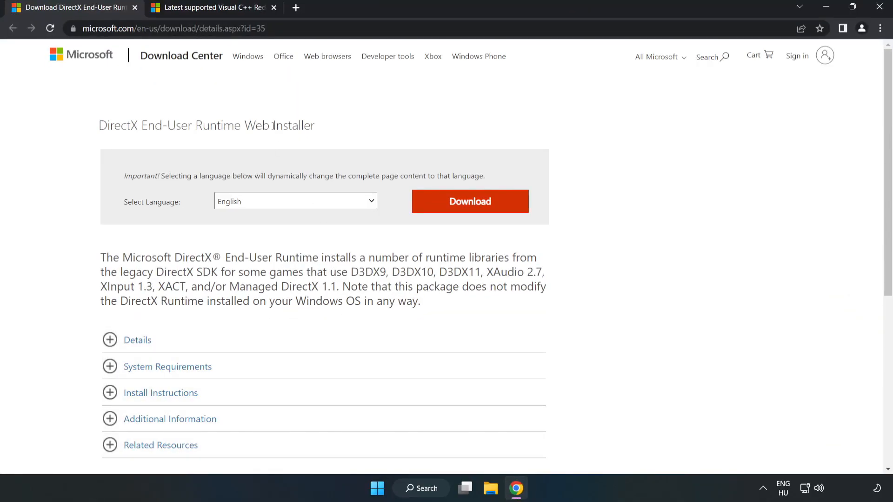
left_click(171, 29)
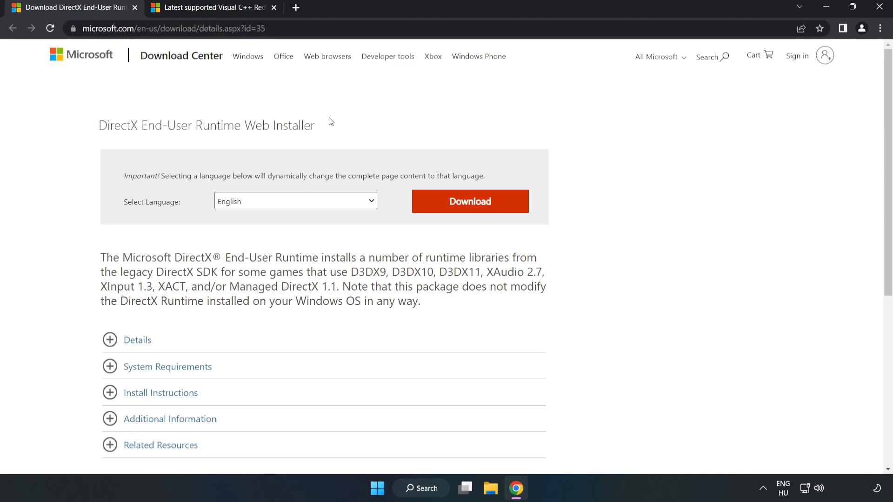
mouse_move(476, 212)
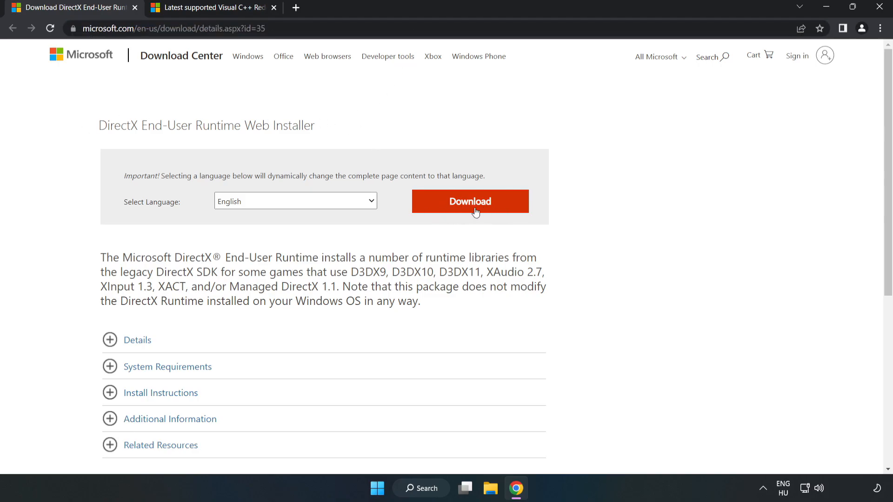
left_click(470, 201)
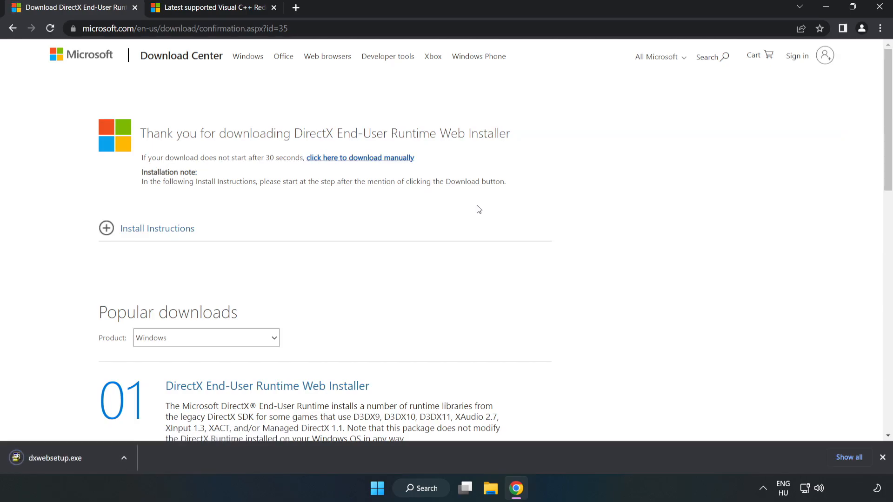
mouse_move(78, 462)
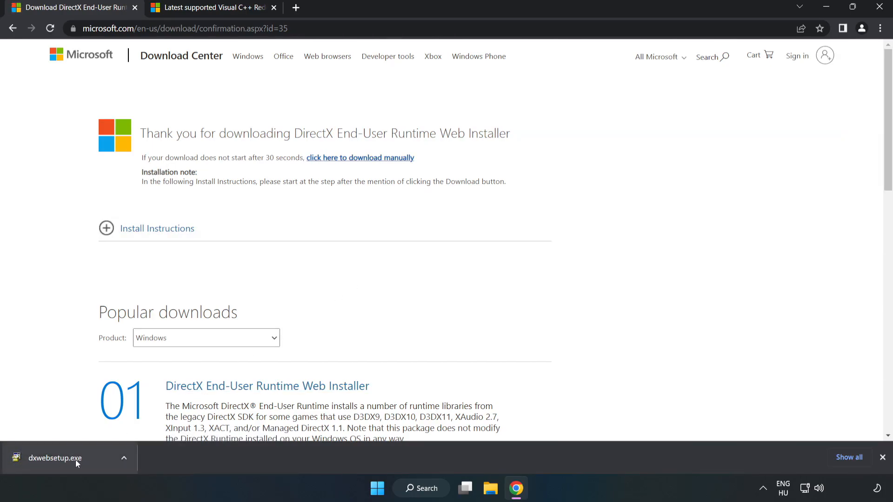
- Run dxwebsetup.exe, accept the agreement, untick the Bing Bar, install and finish DirectX Setup
left_click(54, 457)
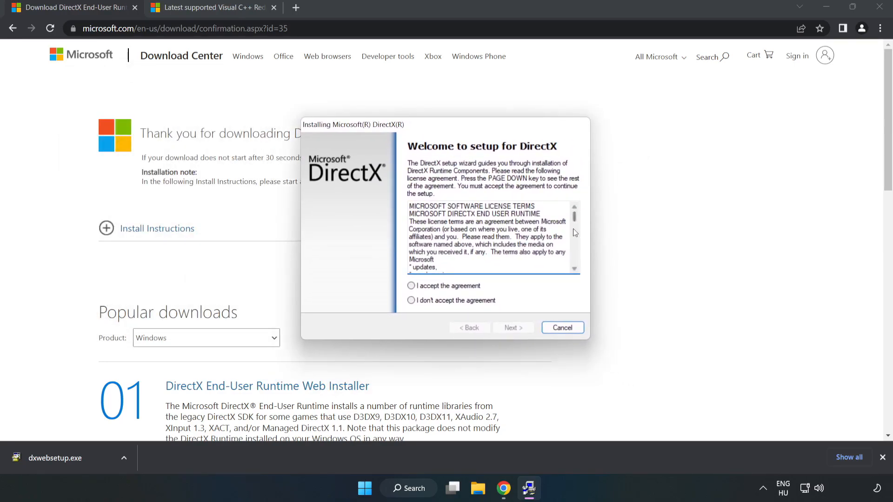
scroll("down", 3)
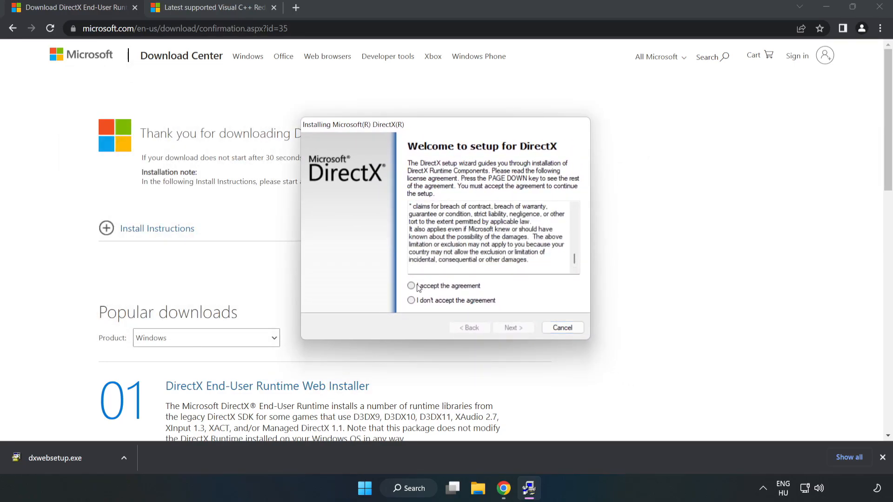
left_click(411, 285)
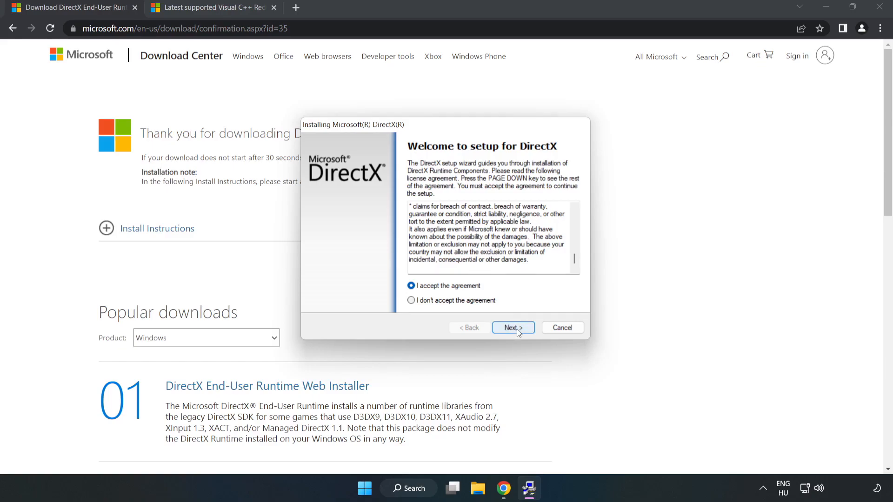
left_click(511, 327)
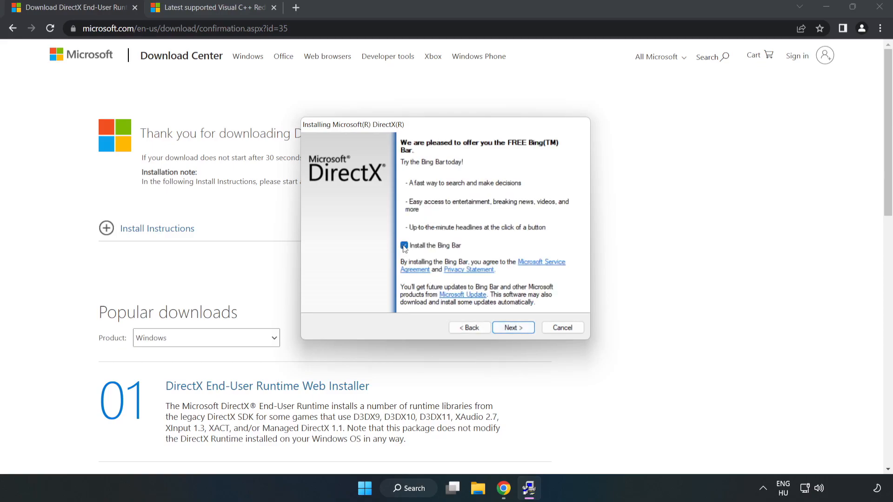
left_click(404, 245)
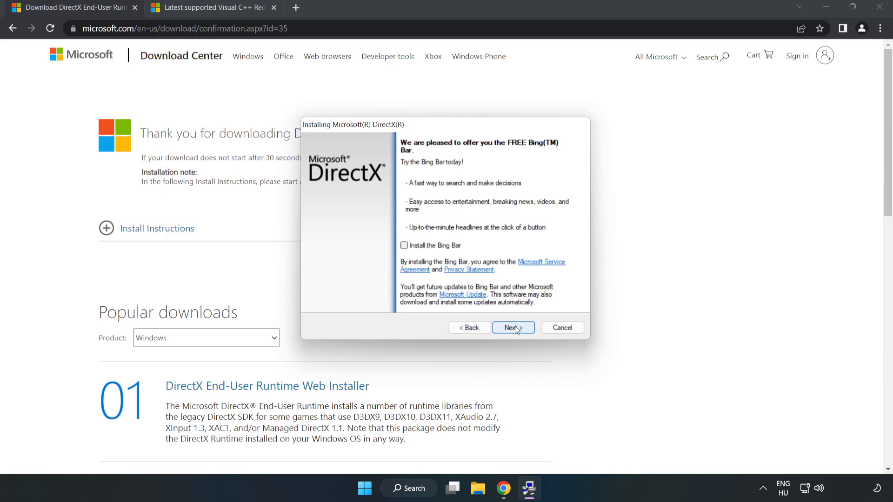
left_click(512, 328)
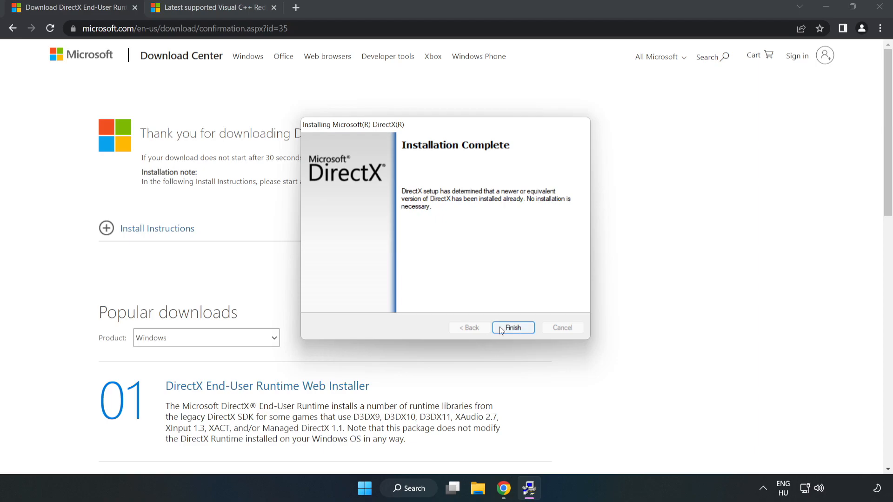
left_click(512, 327)
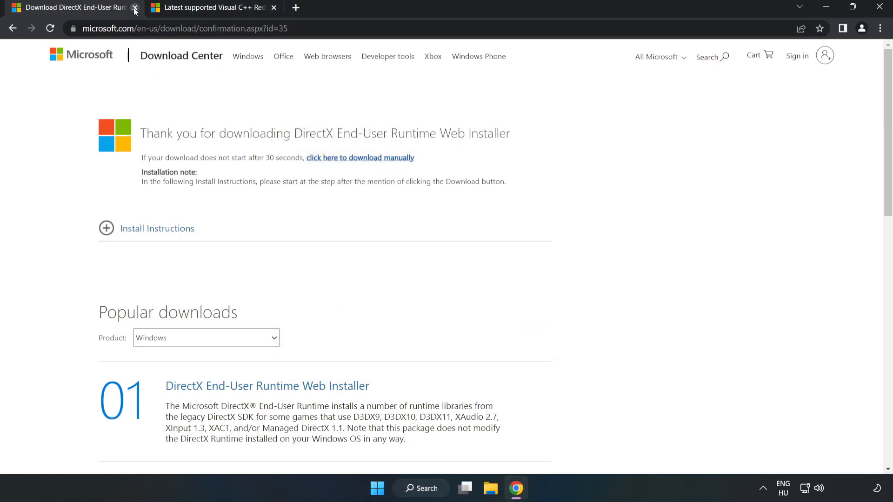
- Close the DirectX tab and download the ARM64 and x86 vc_redist 2015–2022 installers from Microsoft Learn
left_click(135, 7)
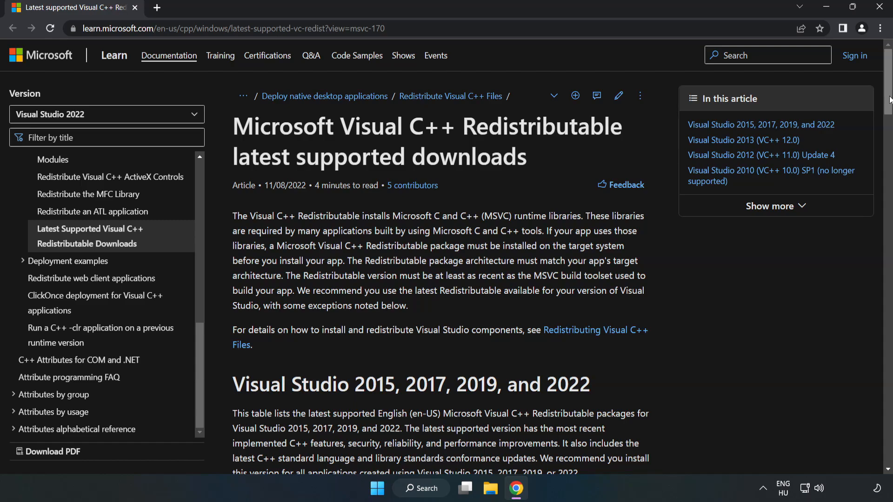
scroll("down", 3)
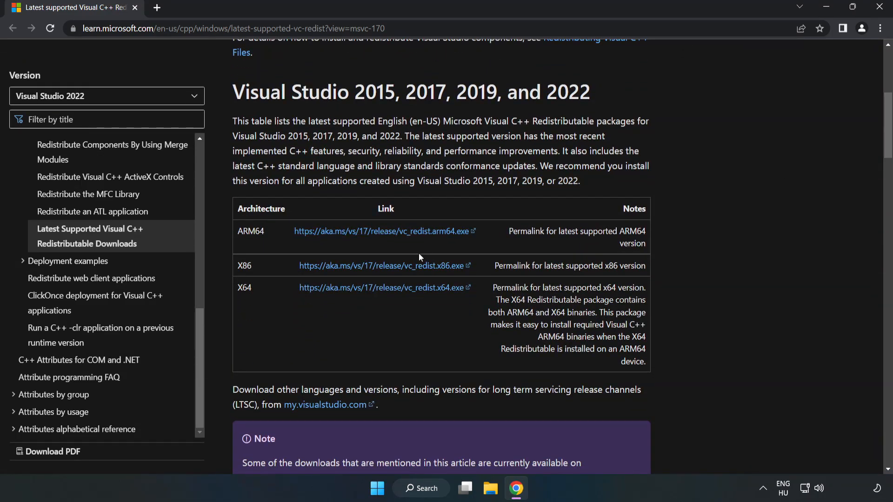
left_click(383, 265)
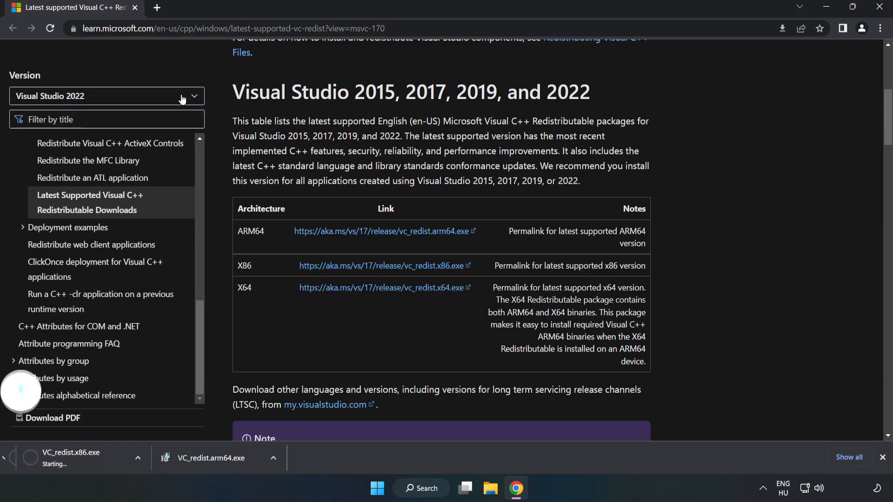
- Run the ARM64 VC_redist, agree and install; dismiss it when it fails as unsupported
left_click(384, 288)
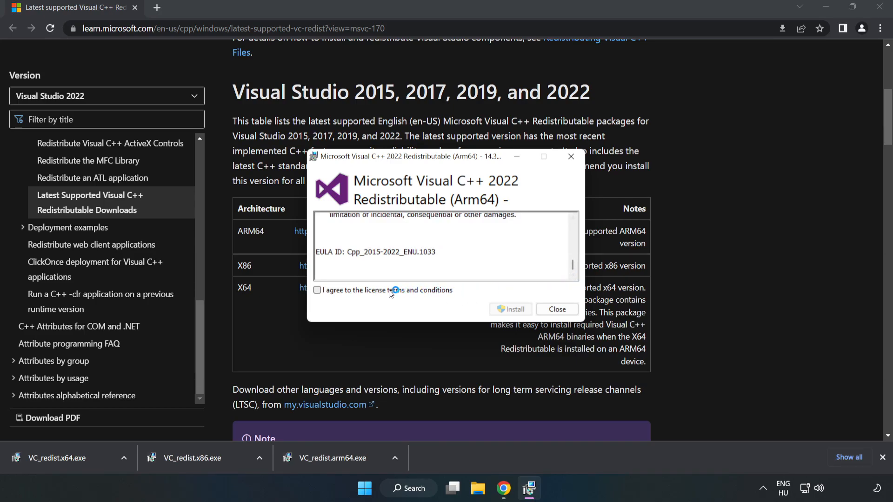
left_click(317, 290)
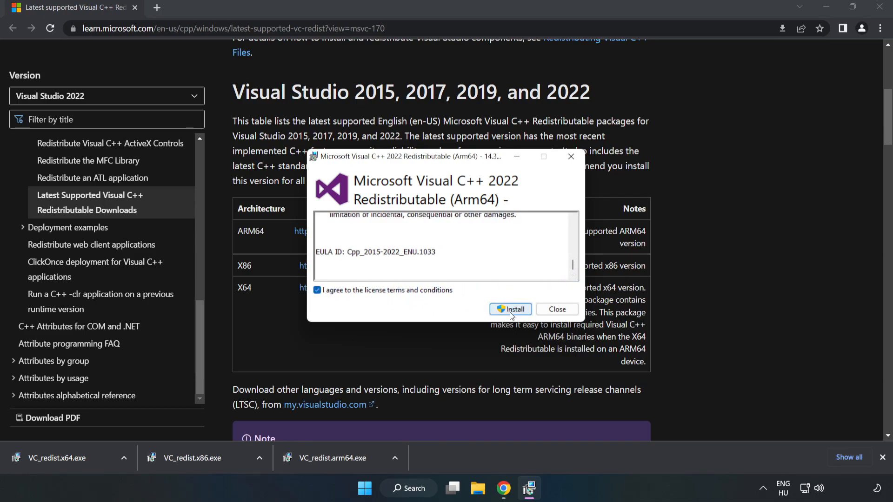
left_click(510, 309)
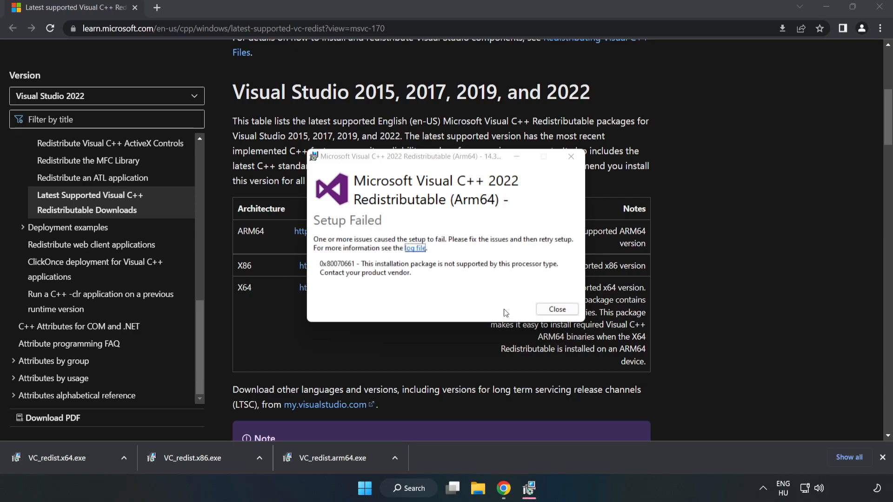
mouse_move(558, 319)
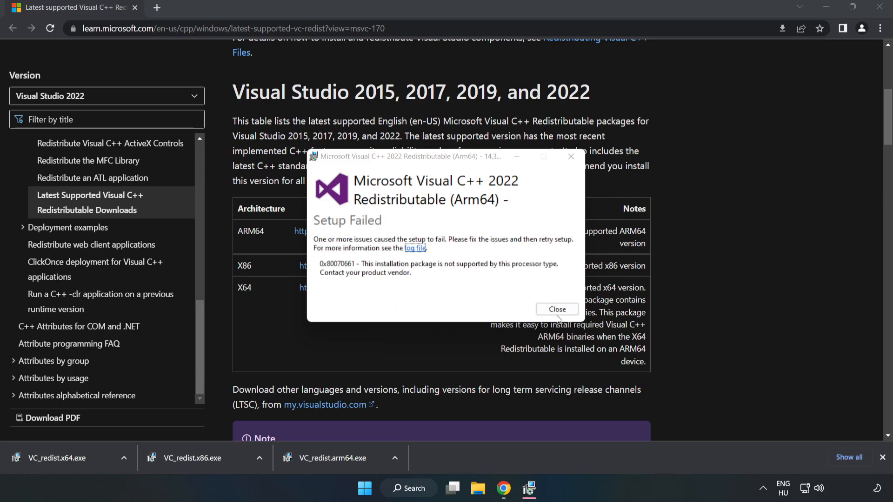
left_click(557, 309)
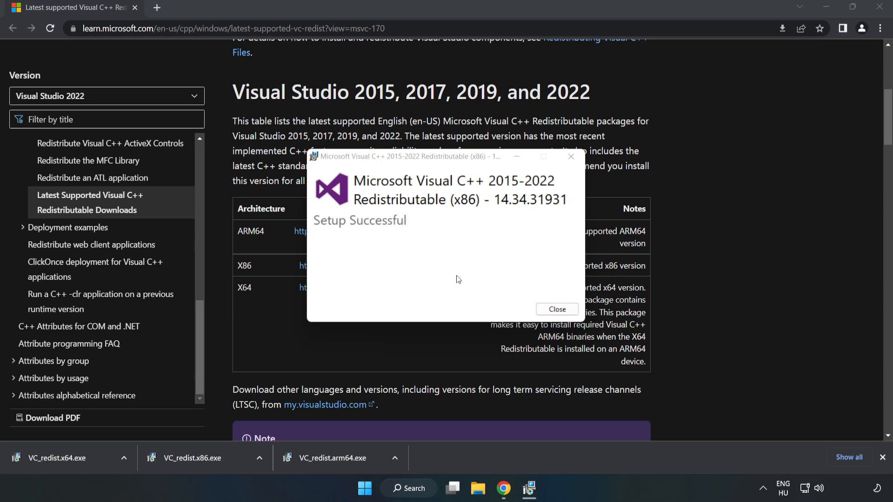
- Close the successful x86 setup, then run and install the x64 VC_redist and close it without restarting
left_click(556, 309)
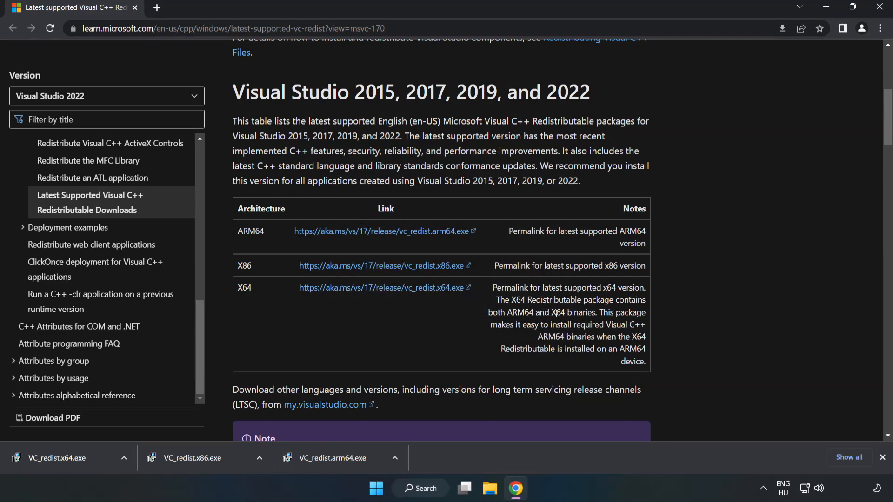
left_click(62, 458)
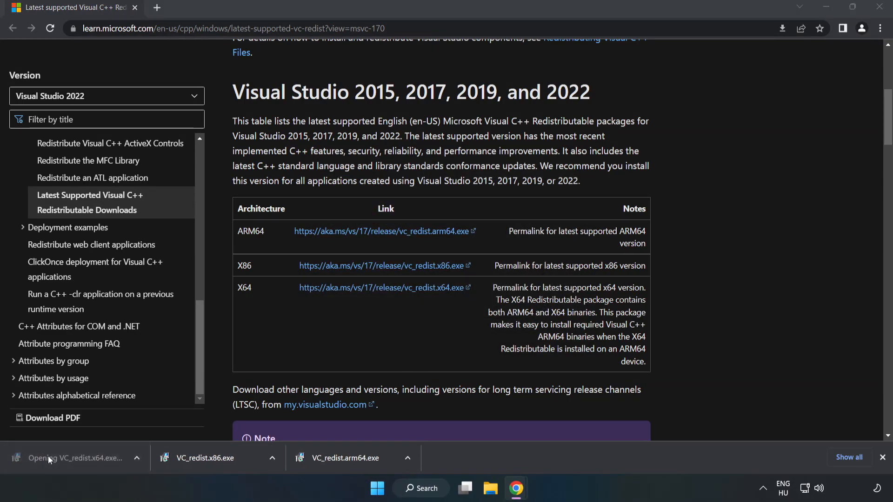
left_click(74, 457)
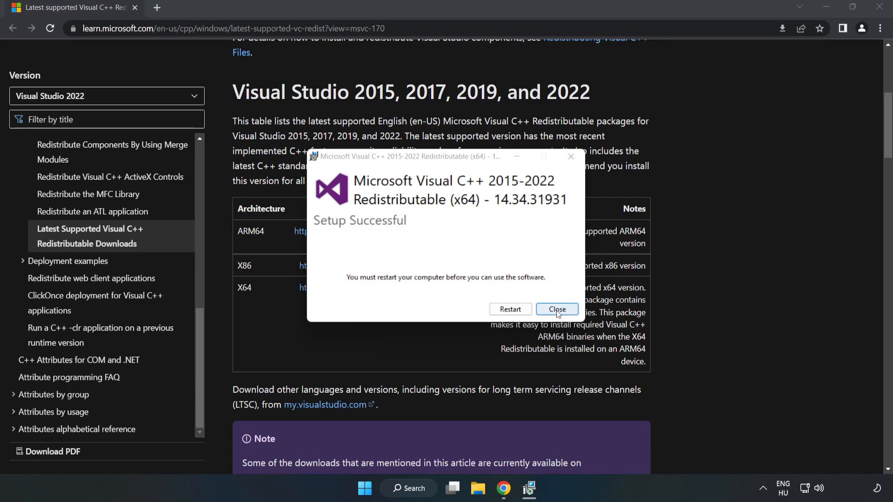
left_click(557, 310)
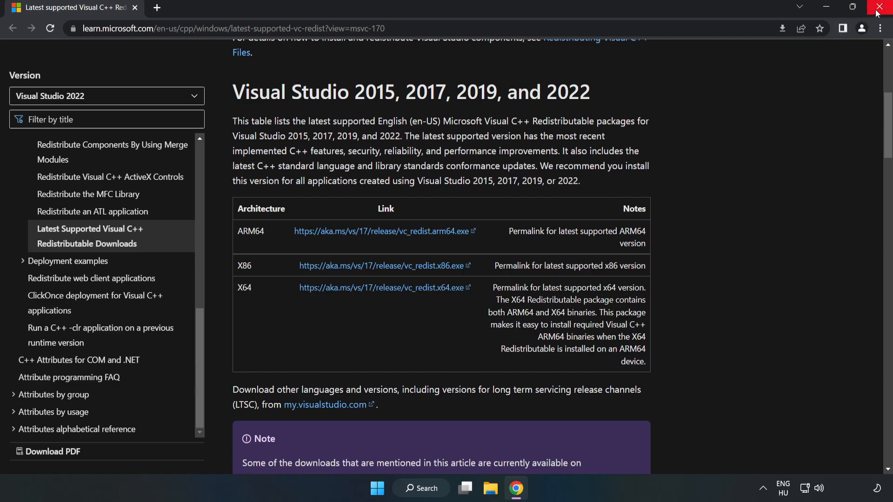
- Close Chrome and bring up the Start menu power options to restart the PC
left_click(884, 6)
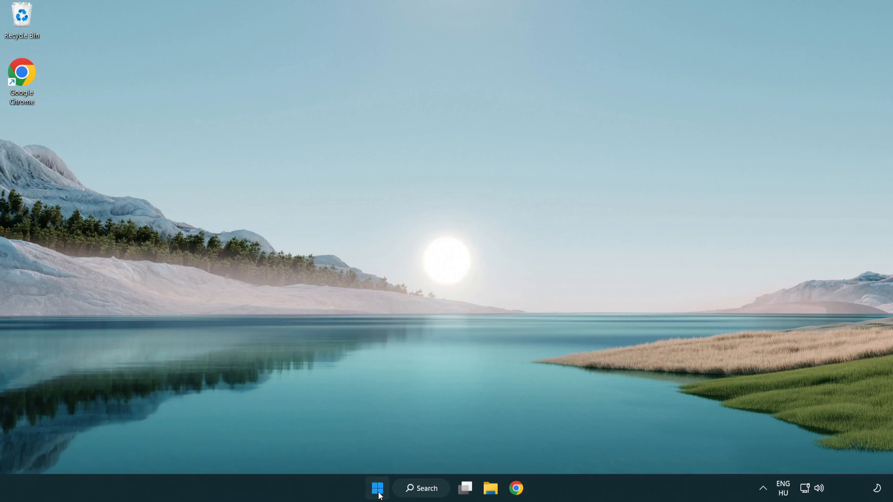
left_click(377, 489)
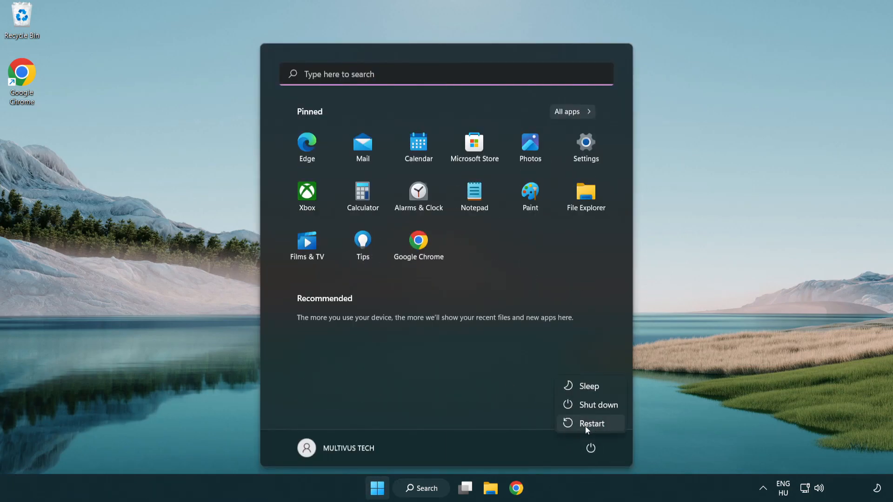
mouse_move(592, 423)
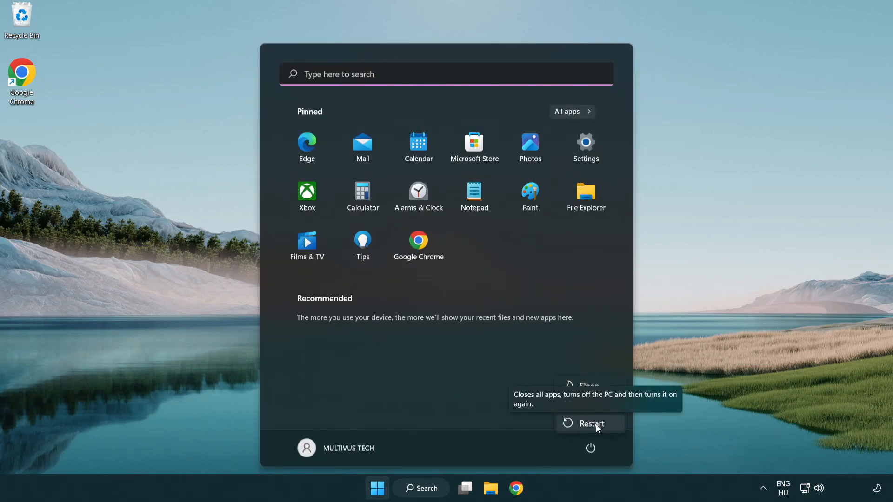